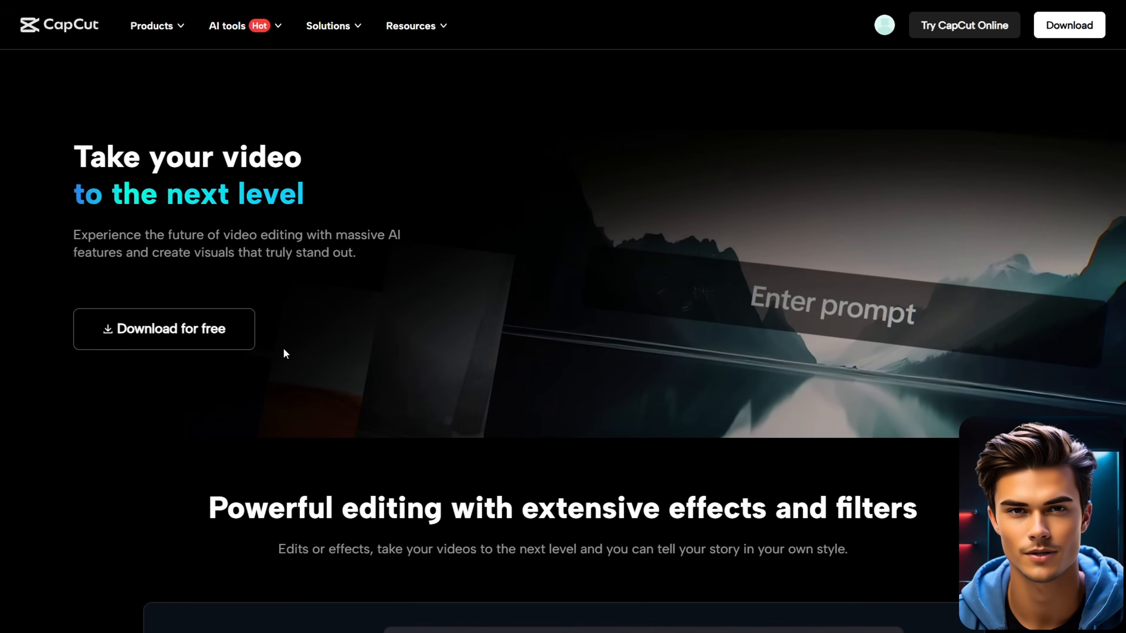
pyautogui.moveTo(163, 329)
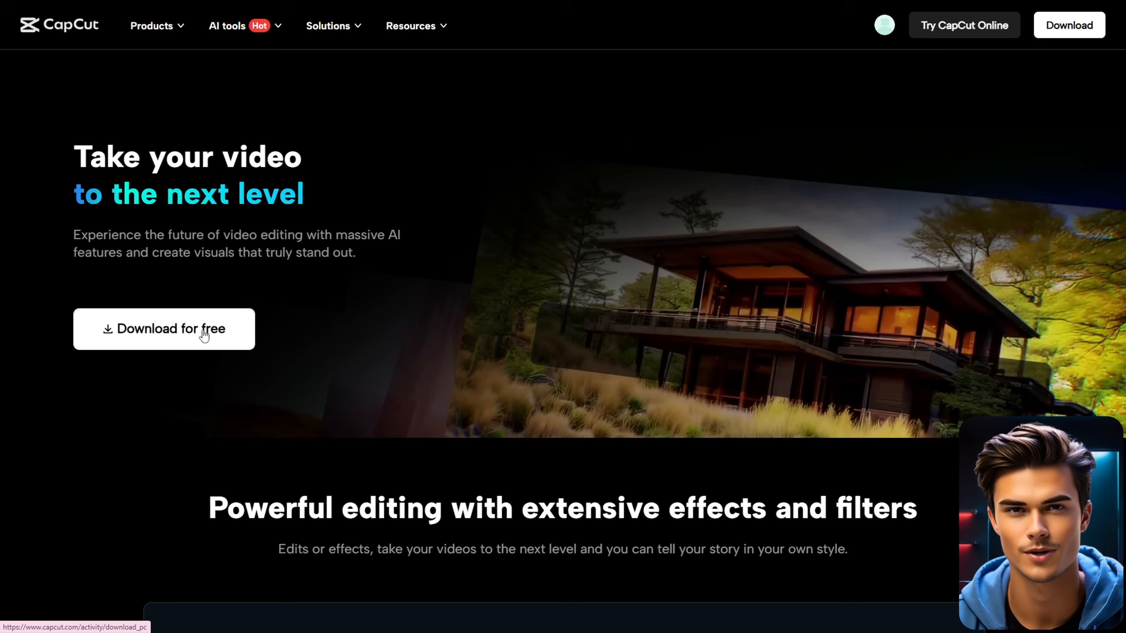
# Download the free CapCut desktop editor from the CapCut homepage in Chrome.
pyautogui.click(164, 329)
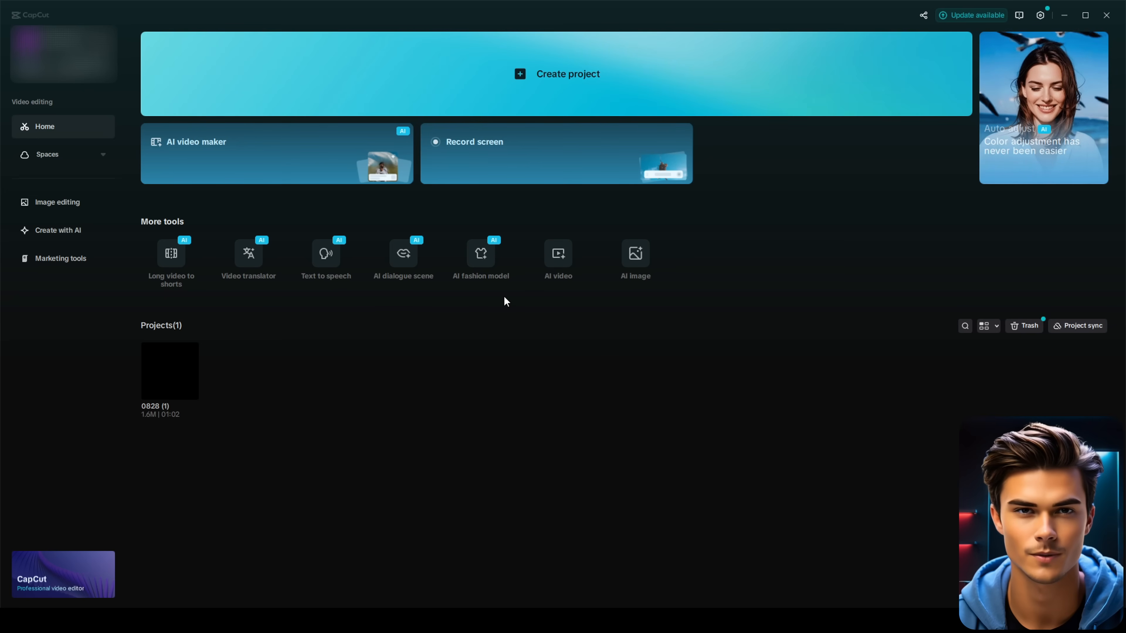
pyautogui.moveTo(424, 267)
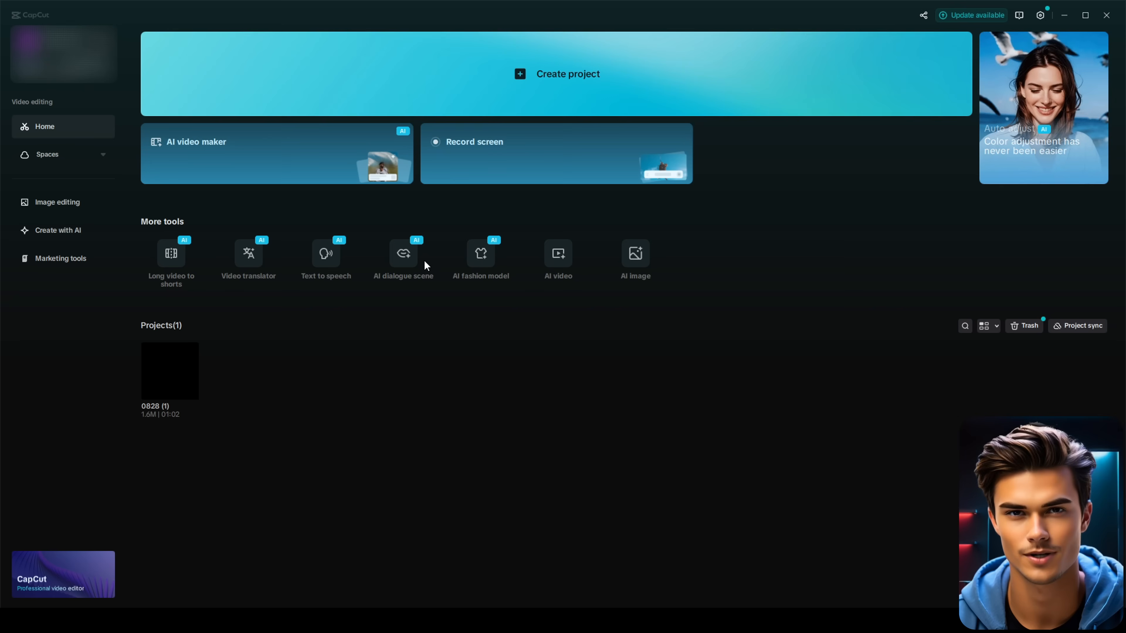
pyautogui.moveTo(403, 258)
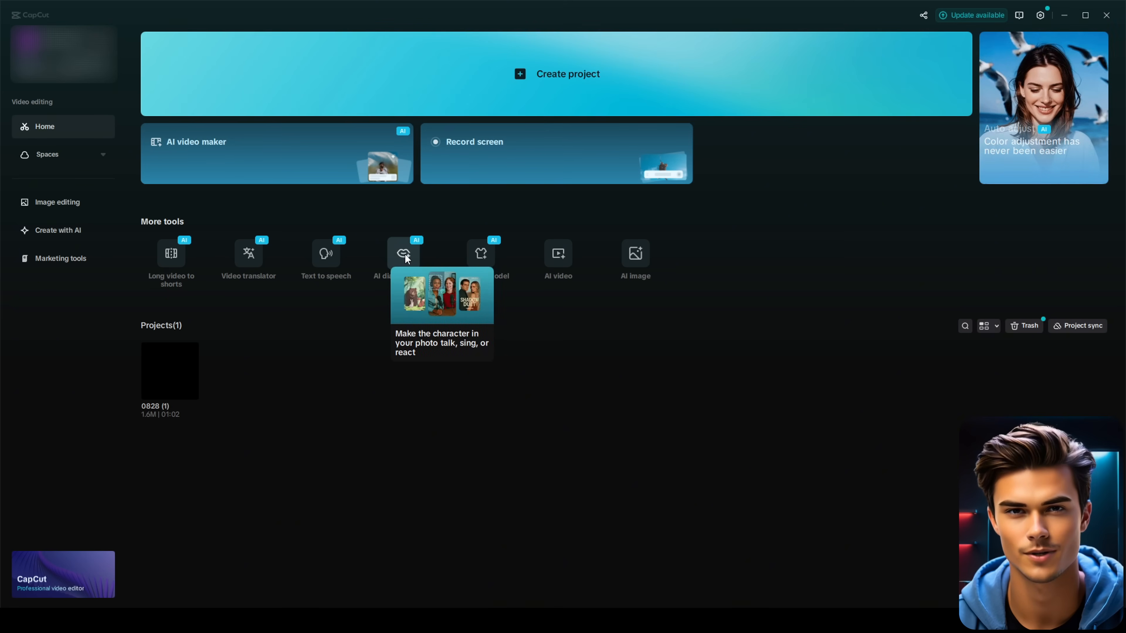
# Launch the AI dialogue scene tool from More tools on the CapCut home screen.
pyautogui.click(402, 253)
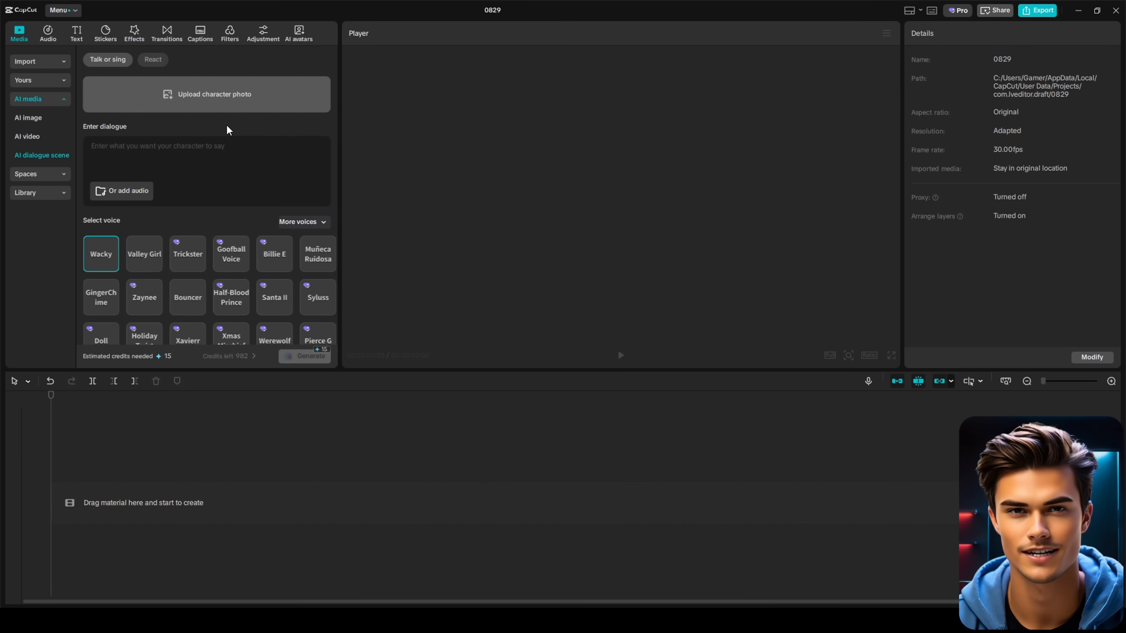
pyautogui.moveTo(83, 134)
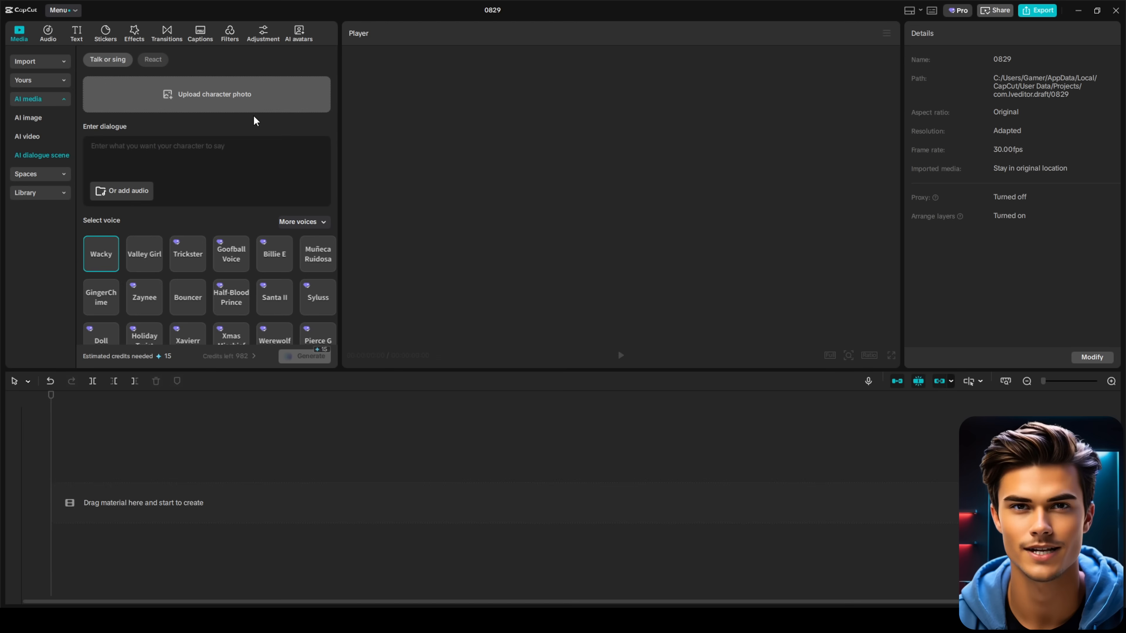
# Upload the woman-and-dog photo and choose the woman (character 1) as the speaker.
pyautogui.click(207, 94)
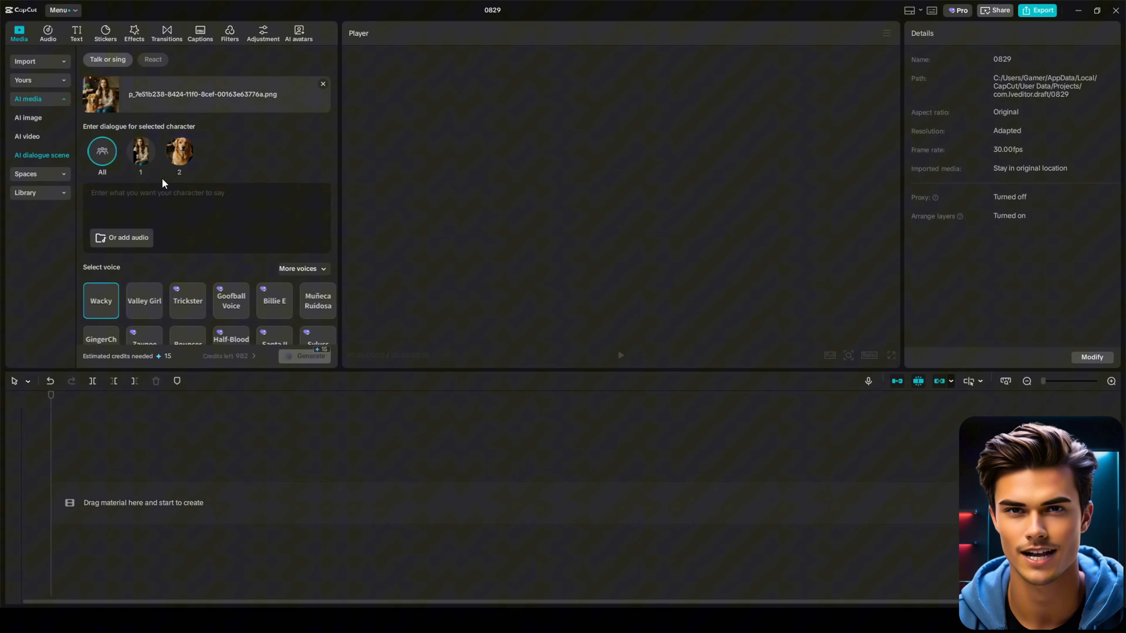
pyautogui.click(140, 151)
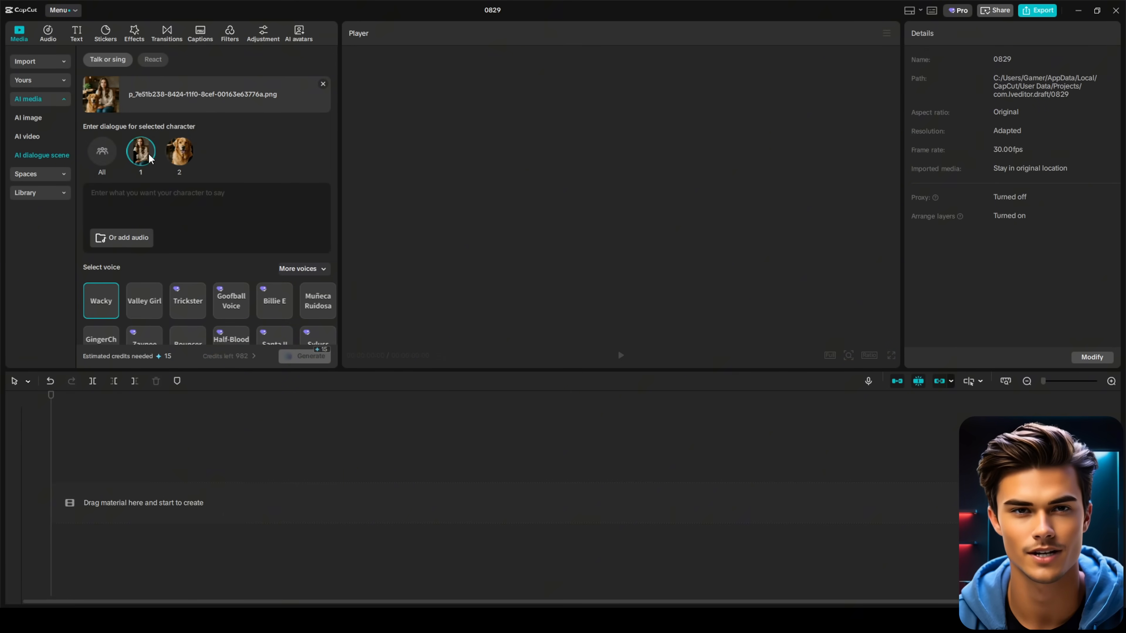
pyautogui.click(179, 150)
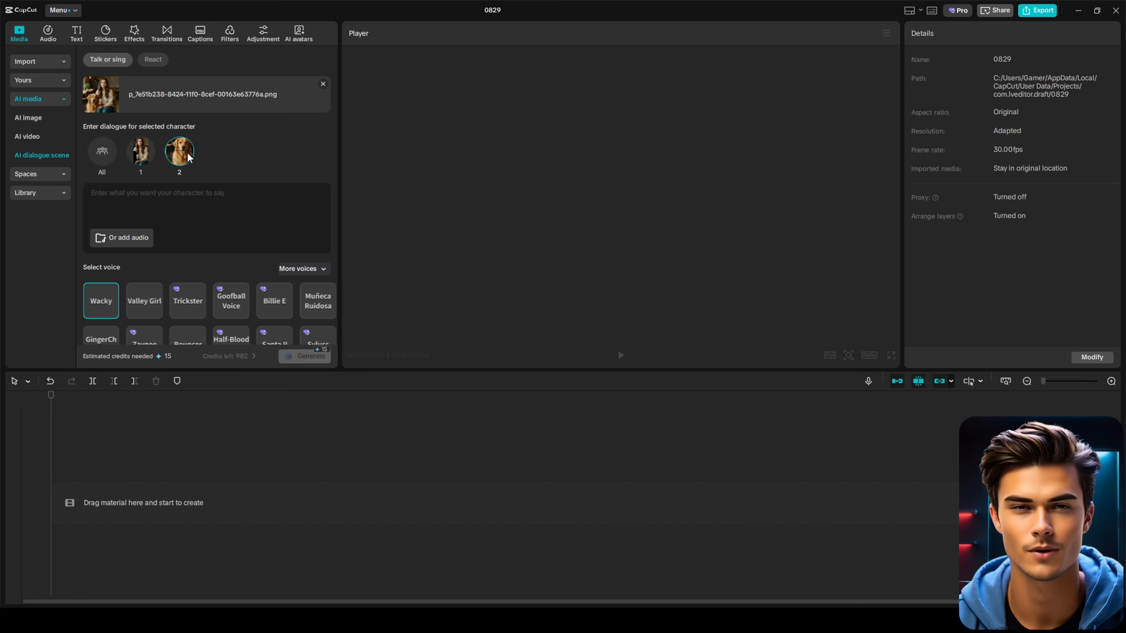
pyautogui.click(141, 151)
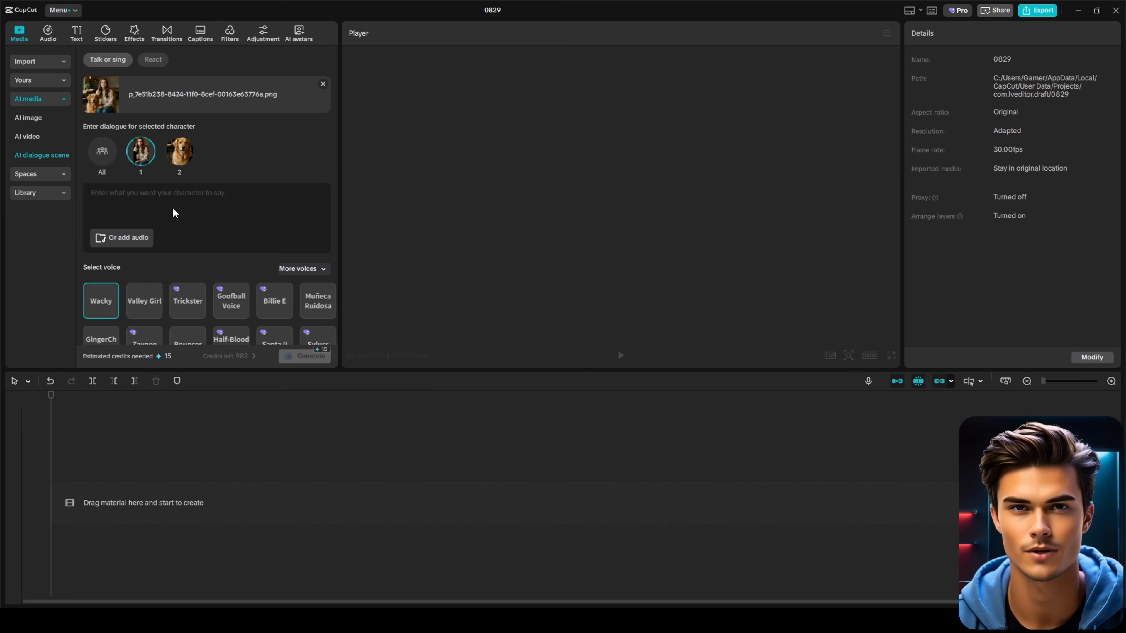
pyautogui.moveTo(127, 250)
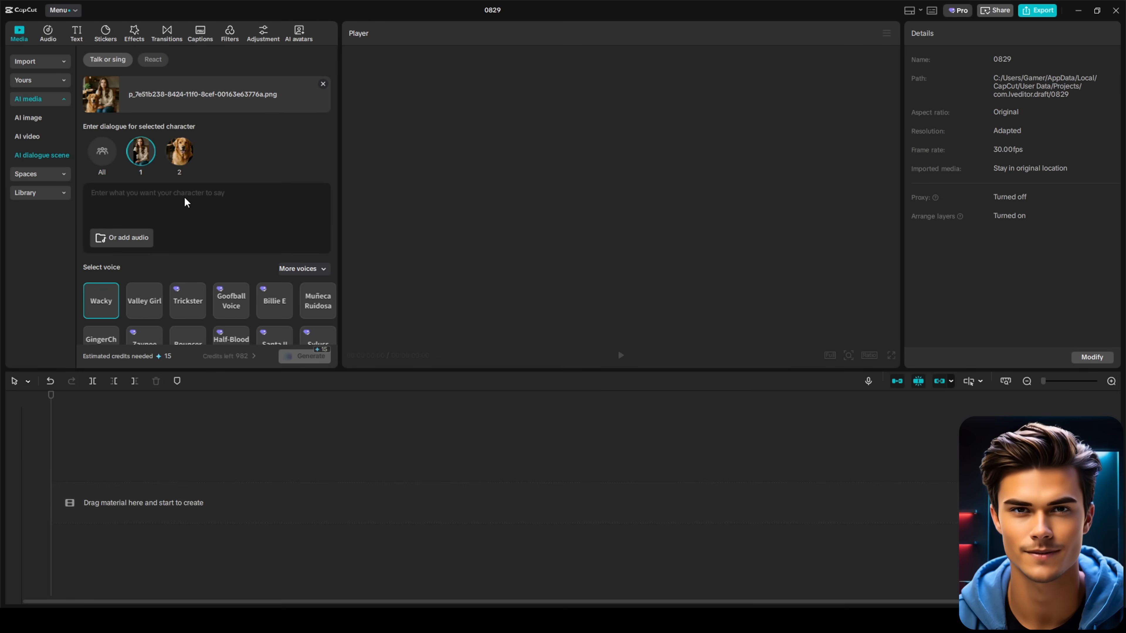
# Enter her line: "This is Max, he's basically my shadow. Wherever I go, he's right there next to me.".
pyautogui.write("This is Max, he's basically my shadow. Wherever I go, he's right there next to me.")
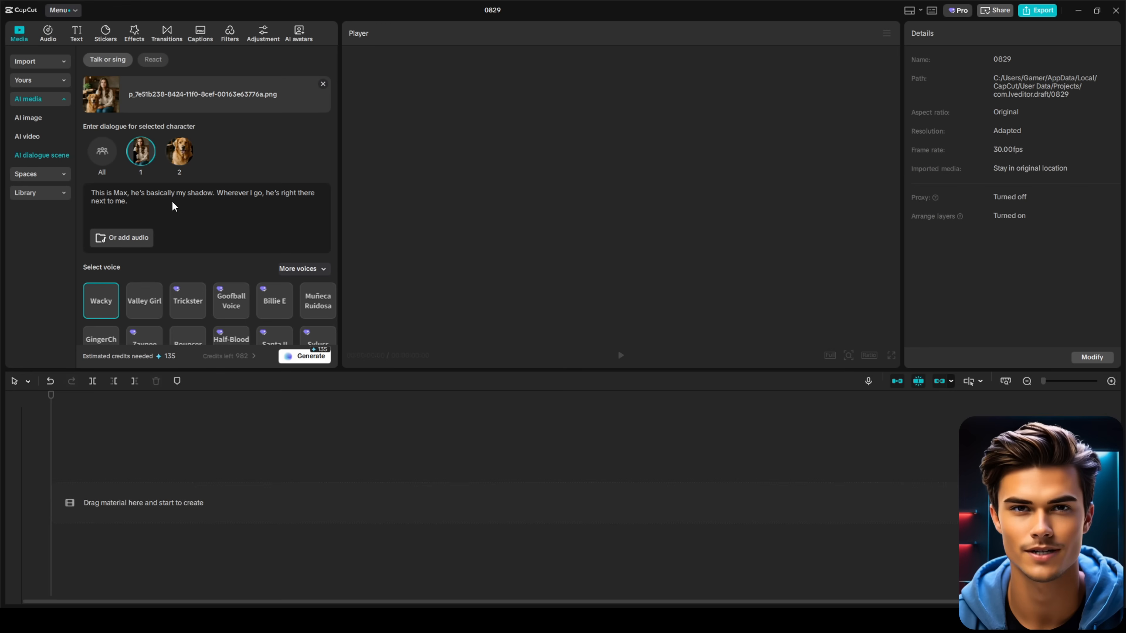
pyautogui.moveTo(217, 209)
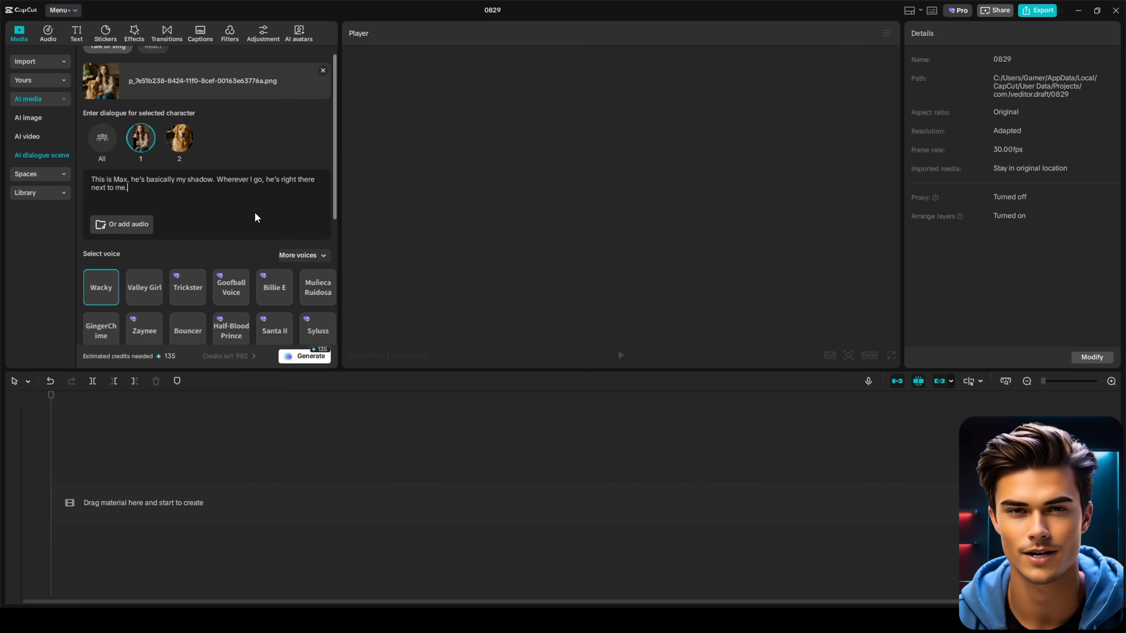
pyautogui.scroll(-3)
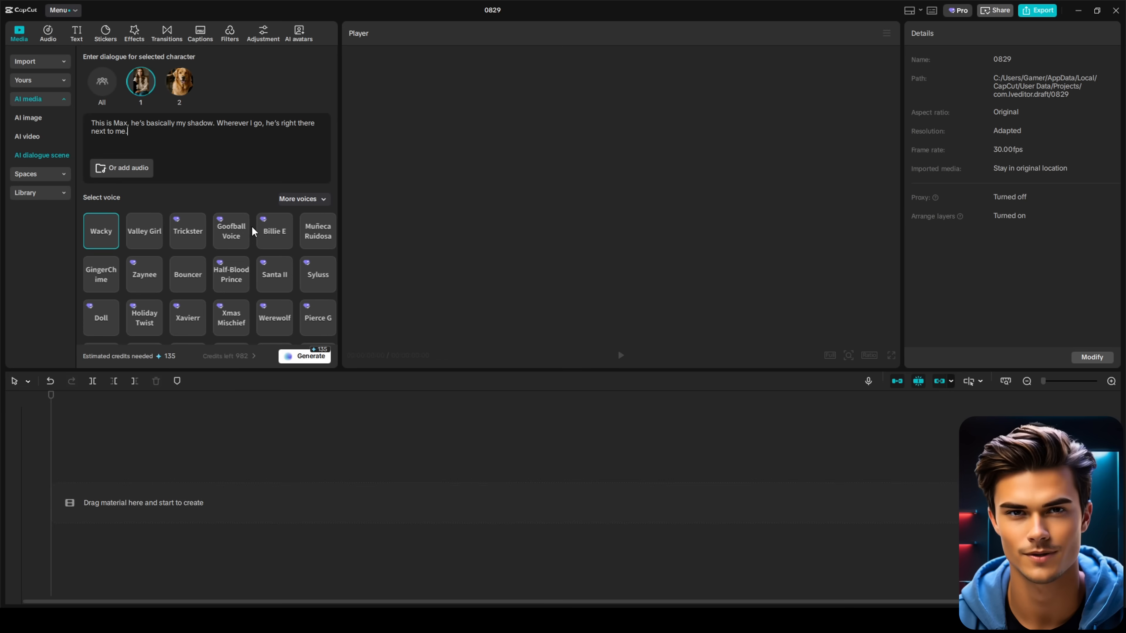
# Choose the Bianca voice from the Trending list in More voices and confirm it.
pyautogui.click(297, 198)
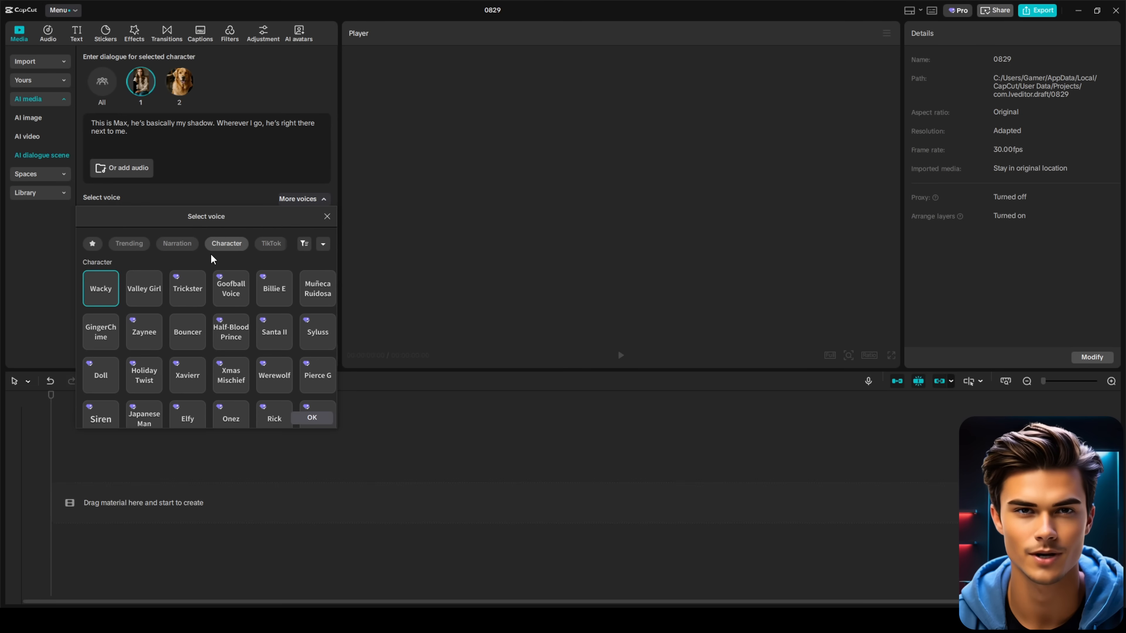
pyautogui.click(129, 244)
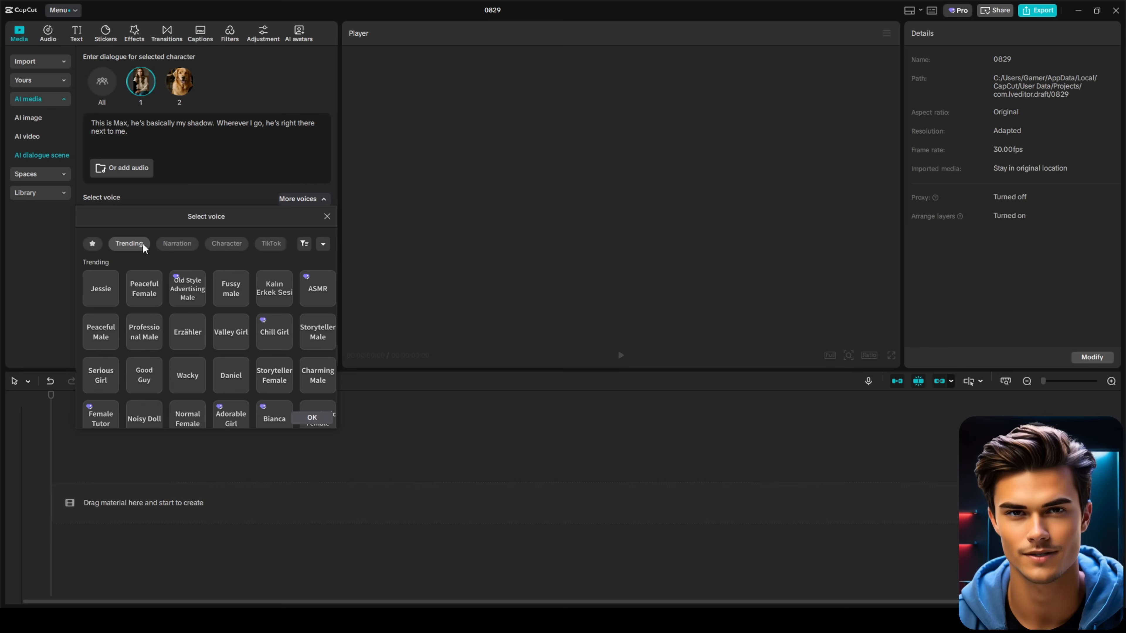
pyautogui.moveTo(295, 266)
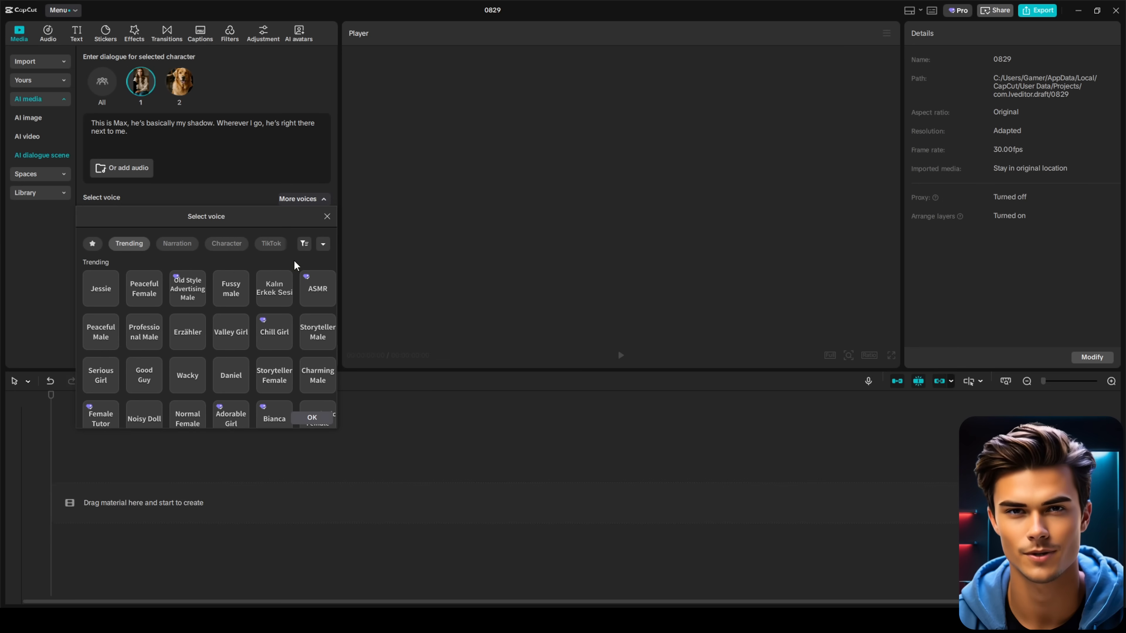
pyautogui.scroll(-3)
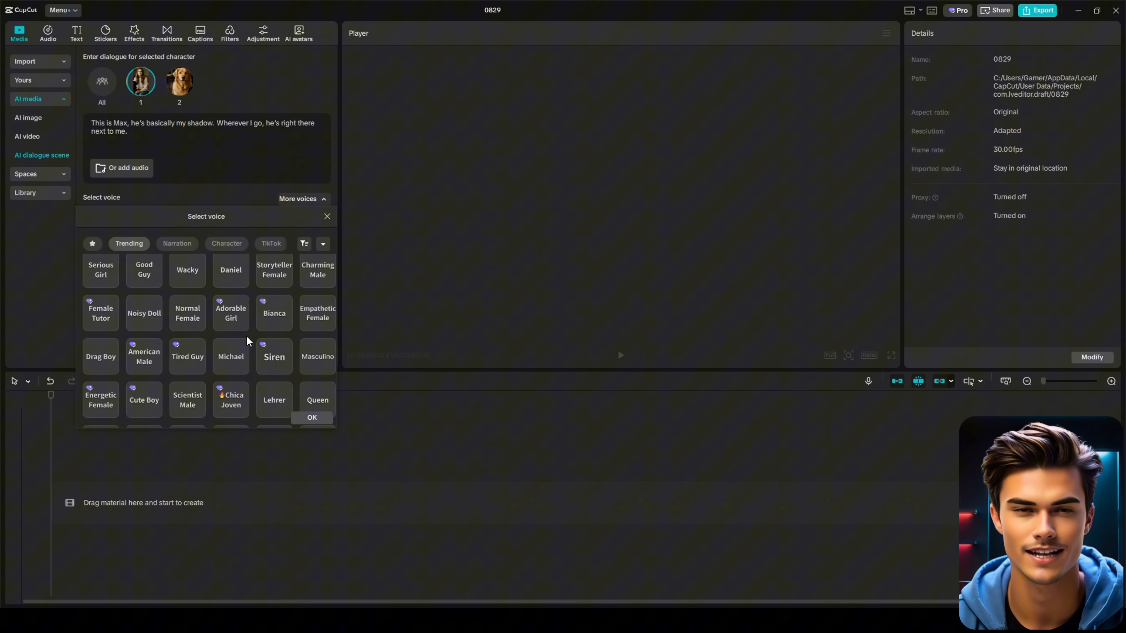
pyautogui.click(275, 313)
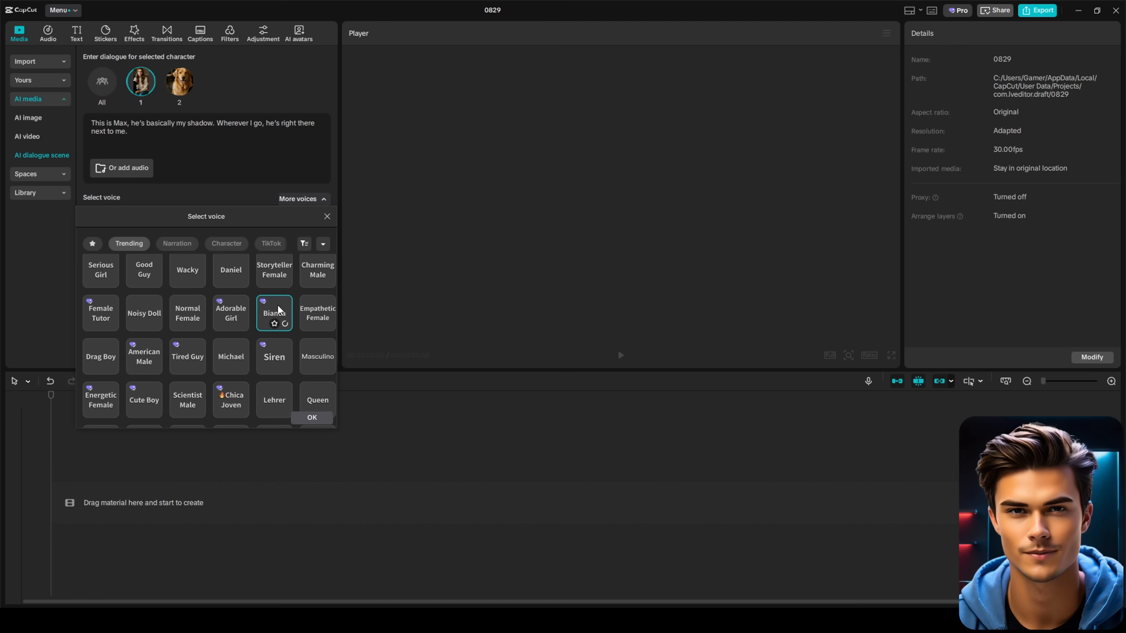
pyautogui.click(311, 417)
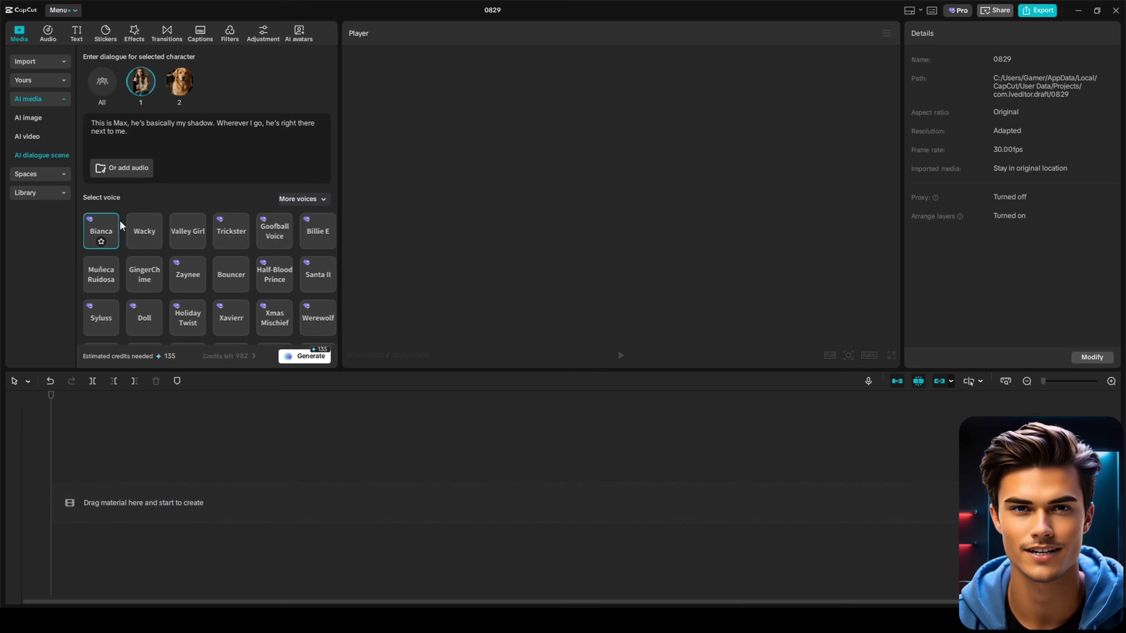
pyautogui.moveTo(228, 184)
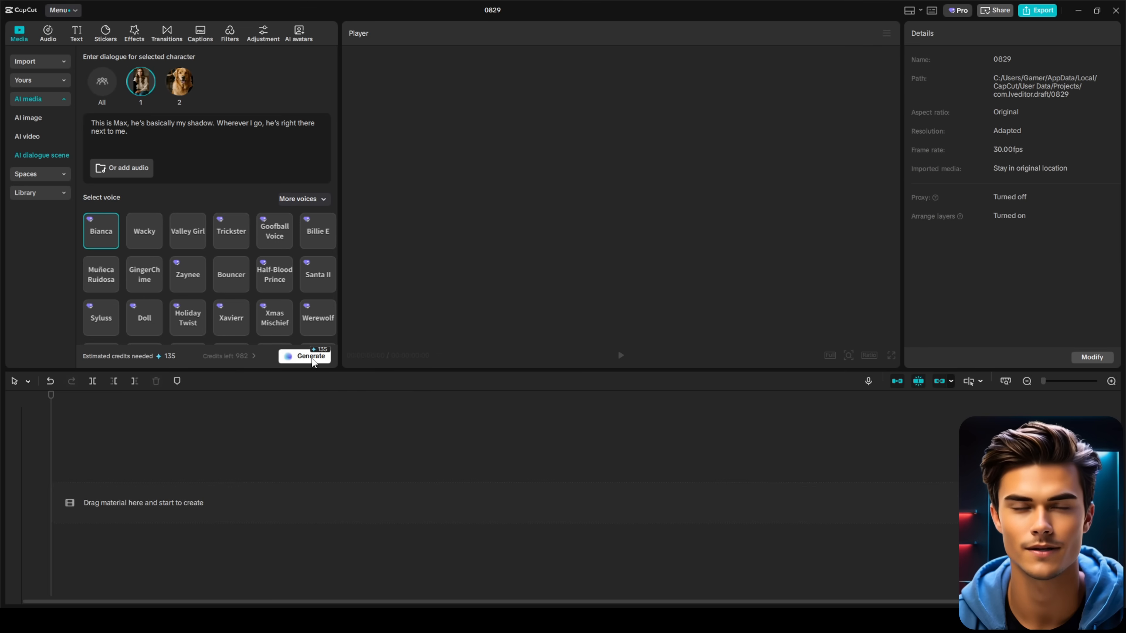
# Generate the woman's talking clip, then select the dog (character 2) for a reply clip.
pyautogui.click(310, 355)
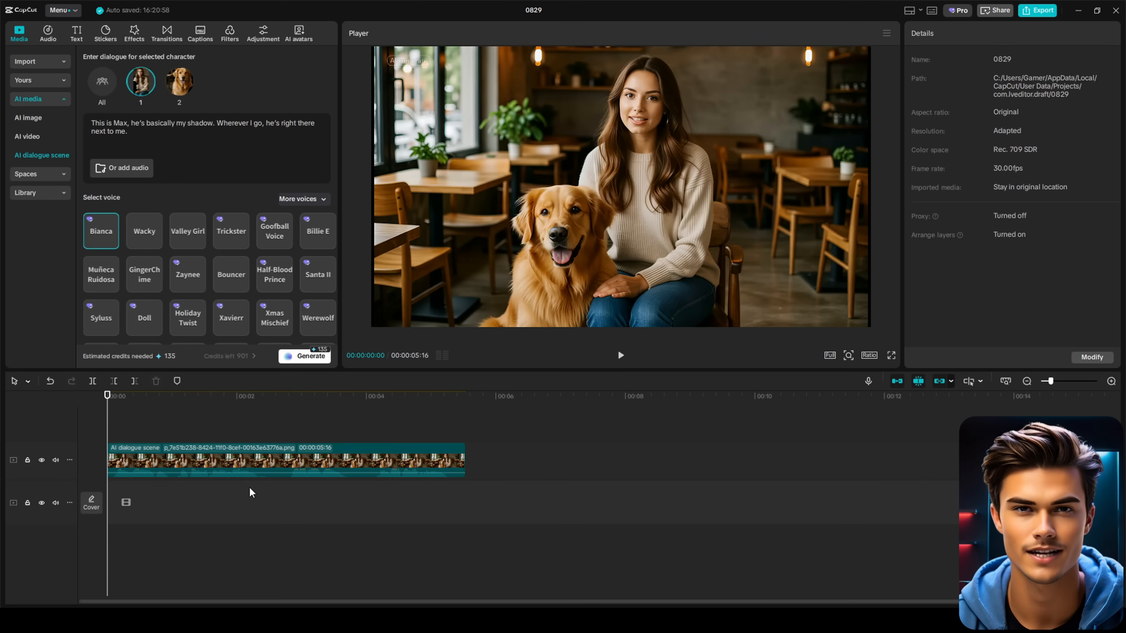
pyautogui.moveTo(310, 499)
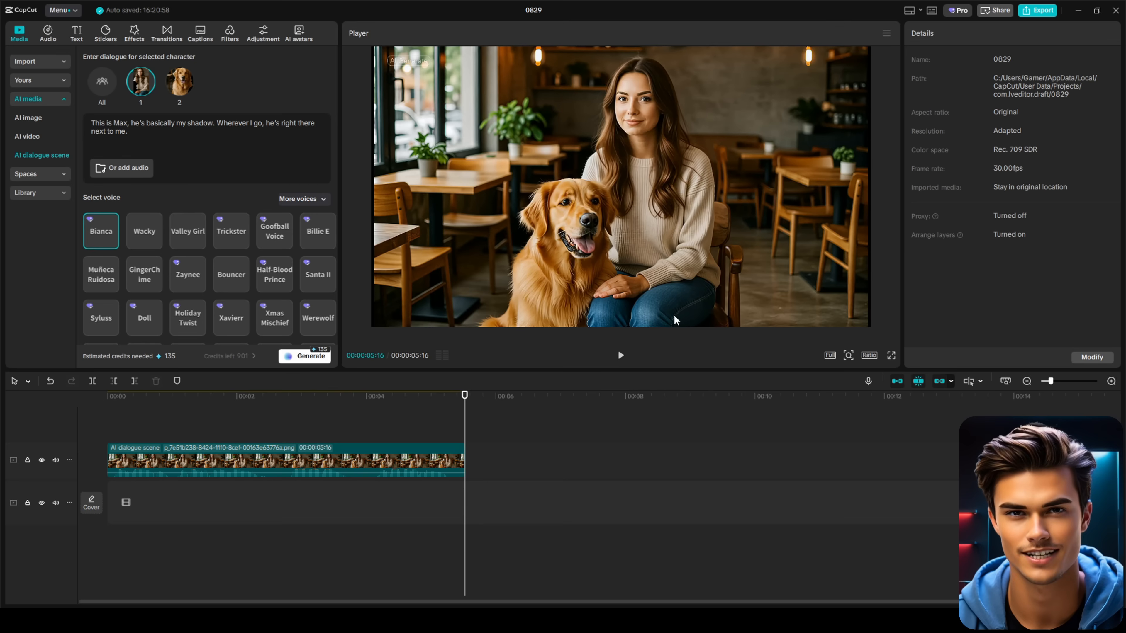
pyautogui.moveTo(696, 100)
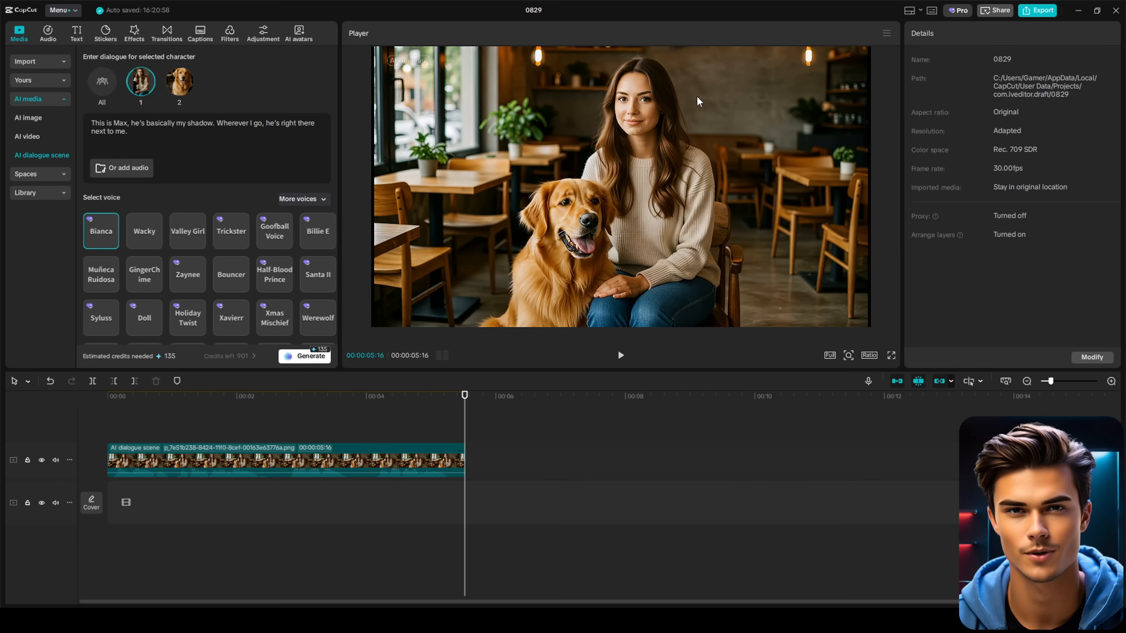
pyautogui.moveTo(770, 263)
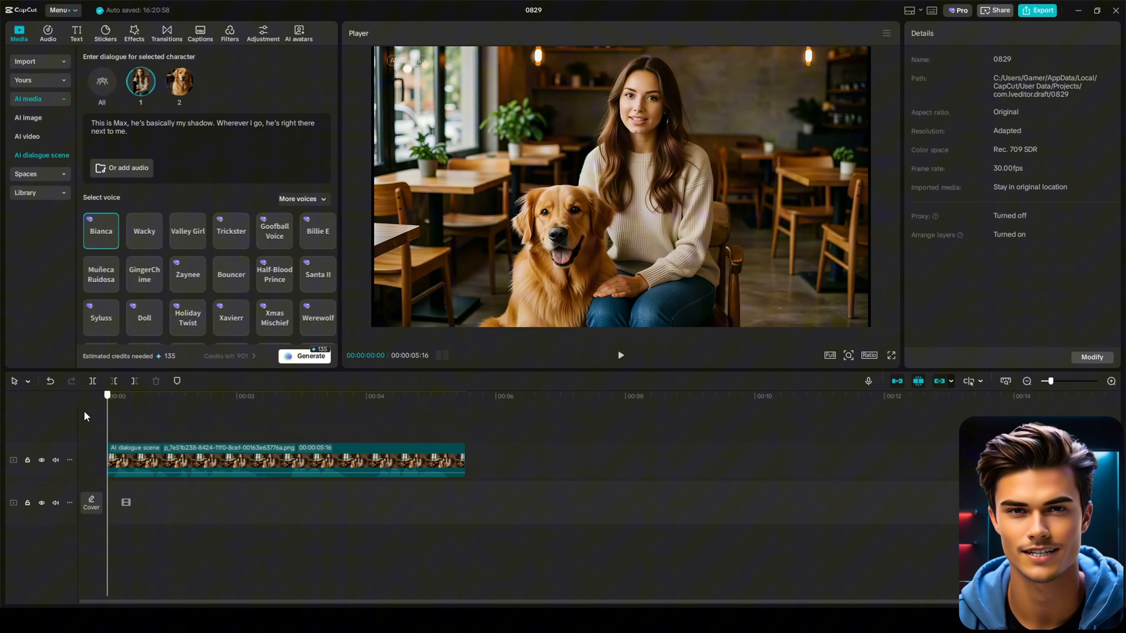
pyautogui.click(179, 153)
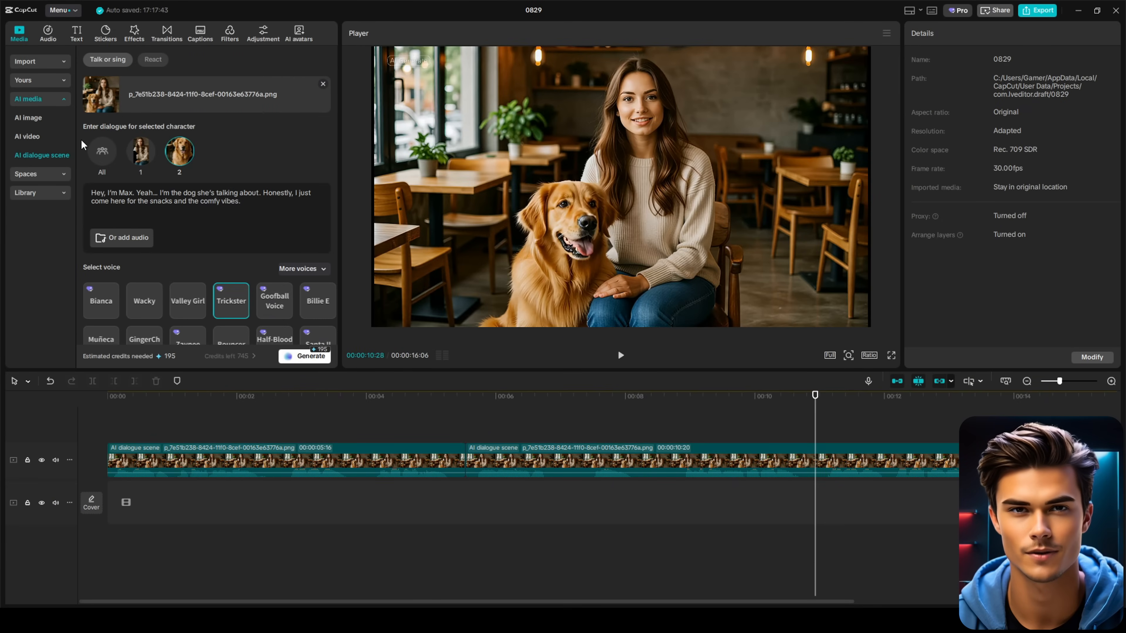
# In AI image, set the man's portrait prompt to the Image 2.0 Pro model at 16:9.
pyautogui.click(28, 118)
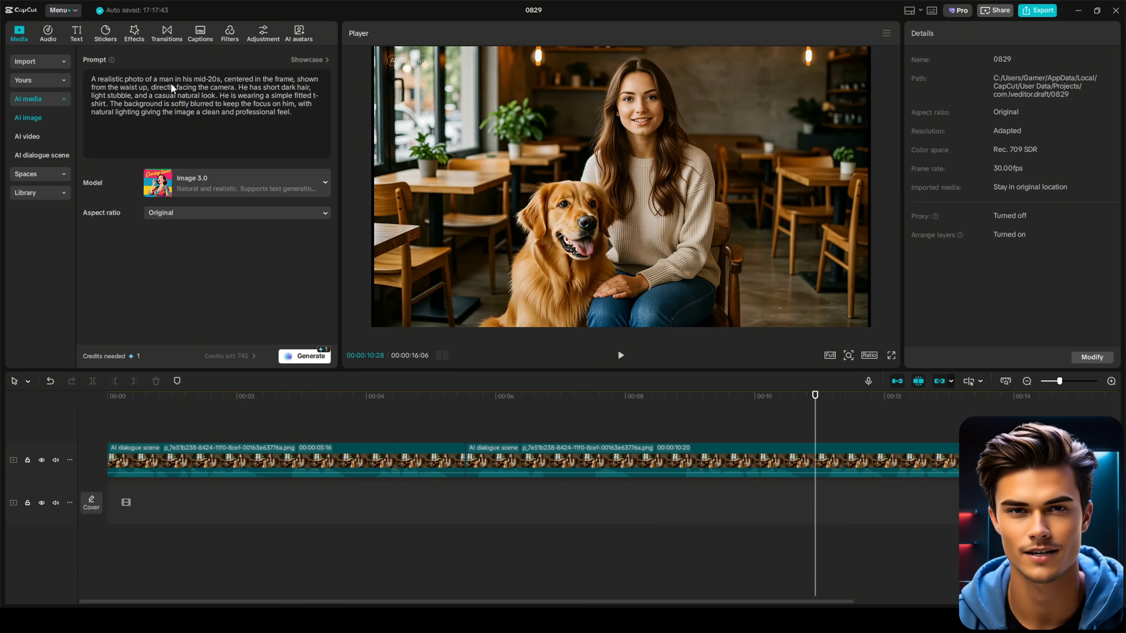
pyautogui.moveTo(320, 80)
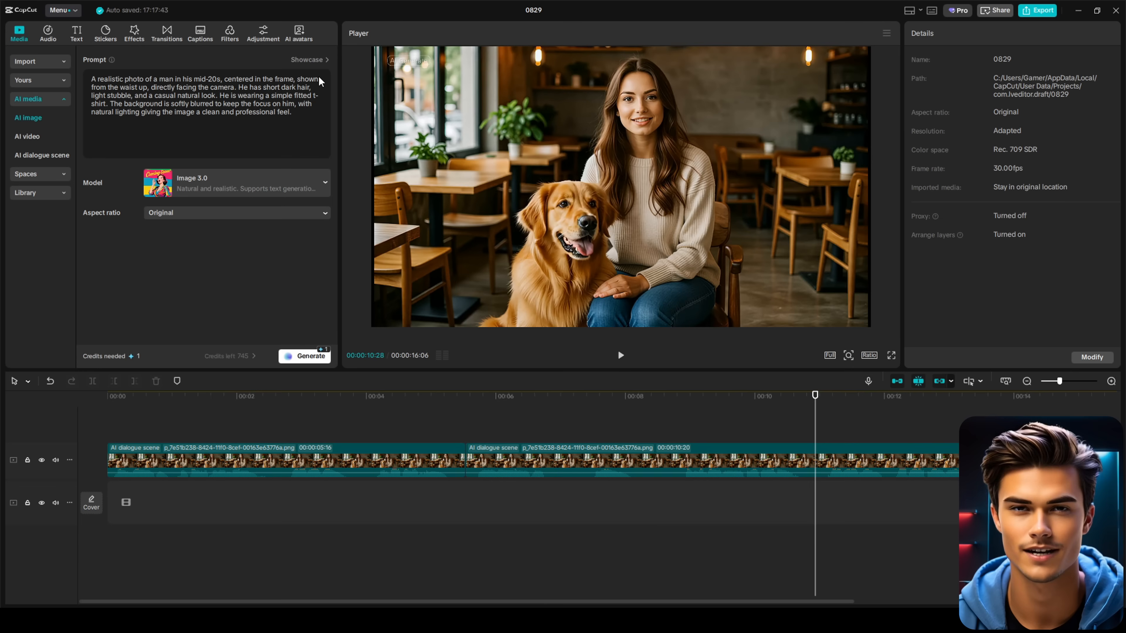
pyautogui.moveTo(323, 123)
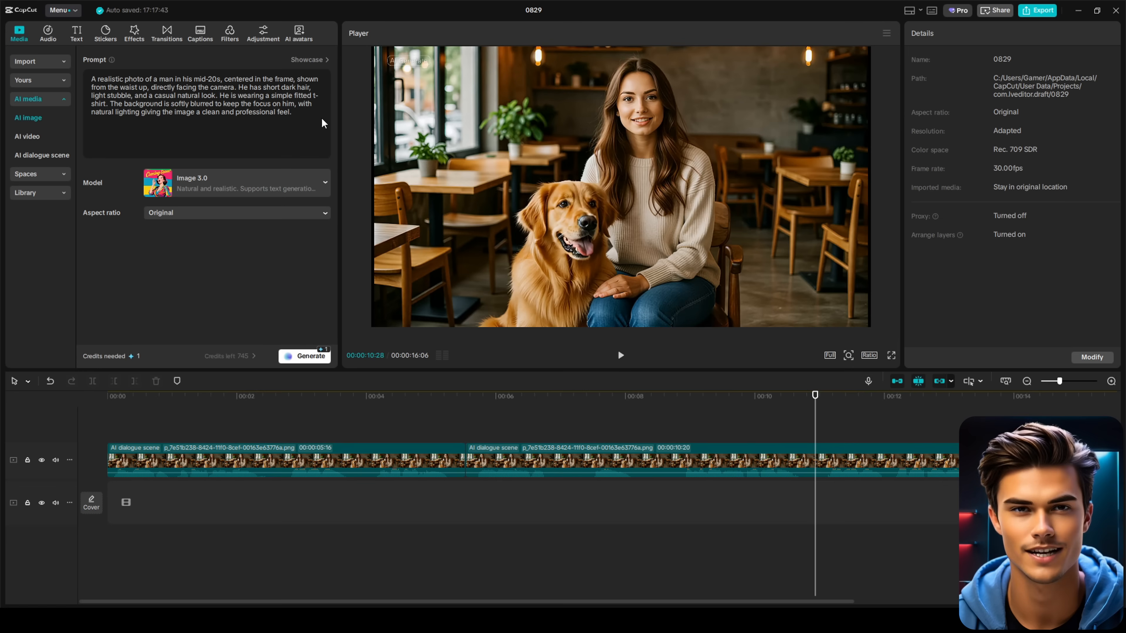
pyautogui.click(236, 183)
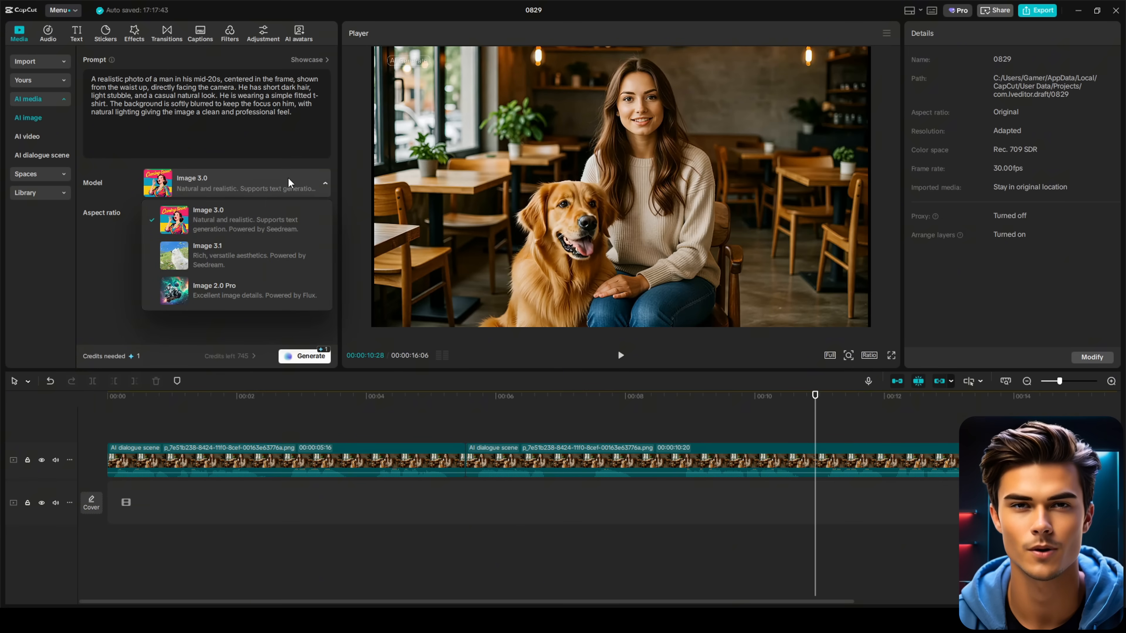
pyautogui.moveTo(322, 223)
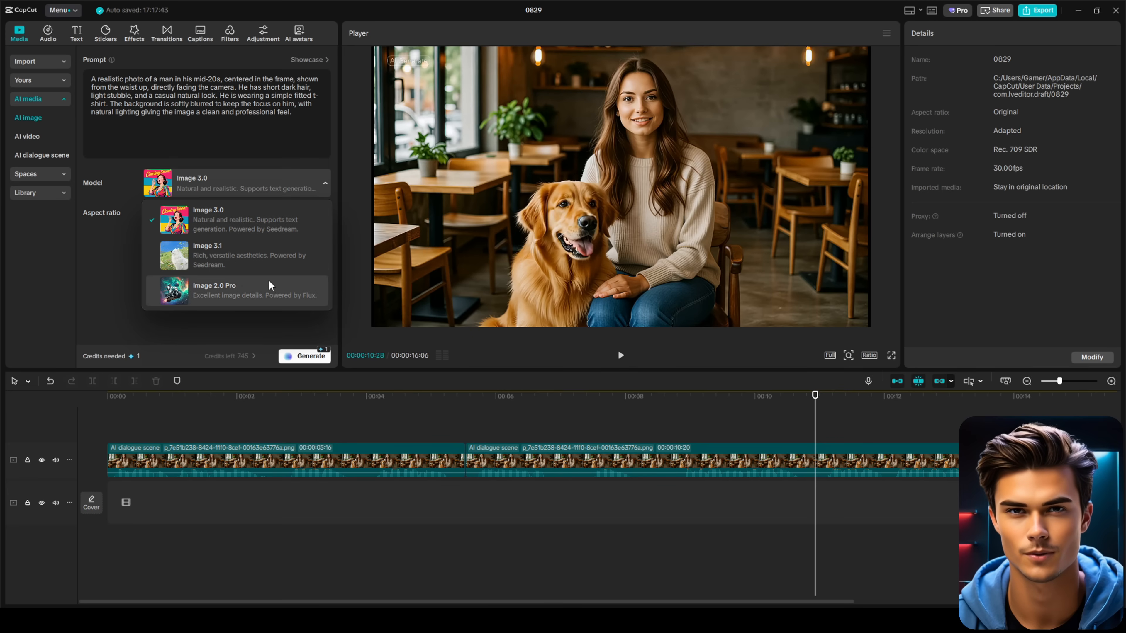
pyautogui.click(237, 291)
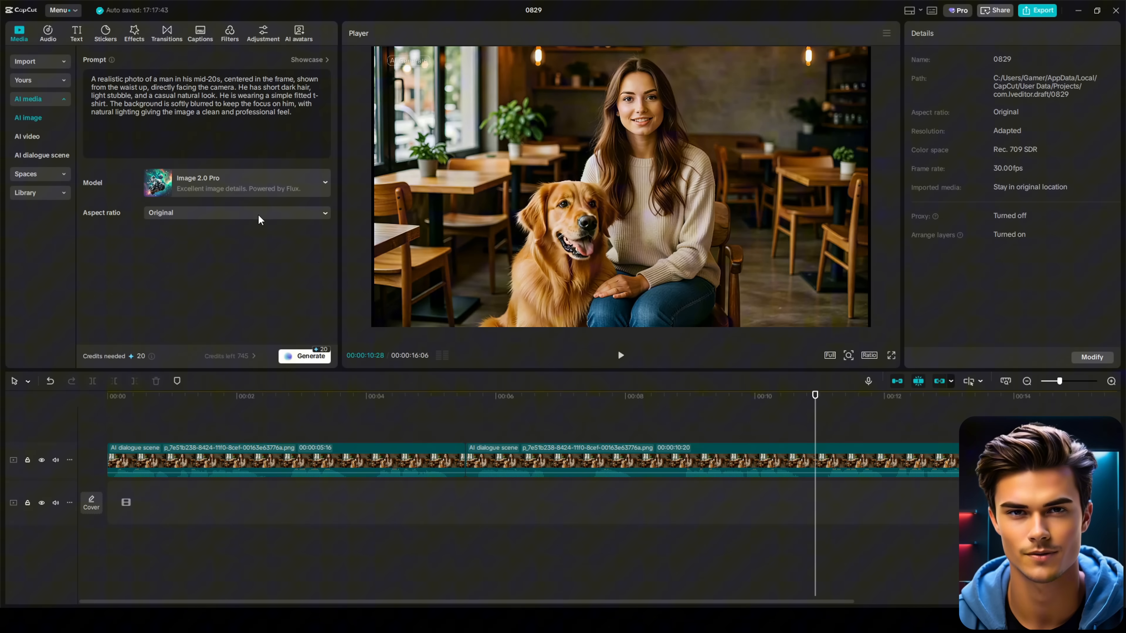
pyautogui.click(236, 212)
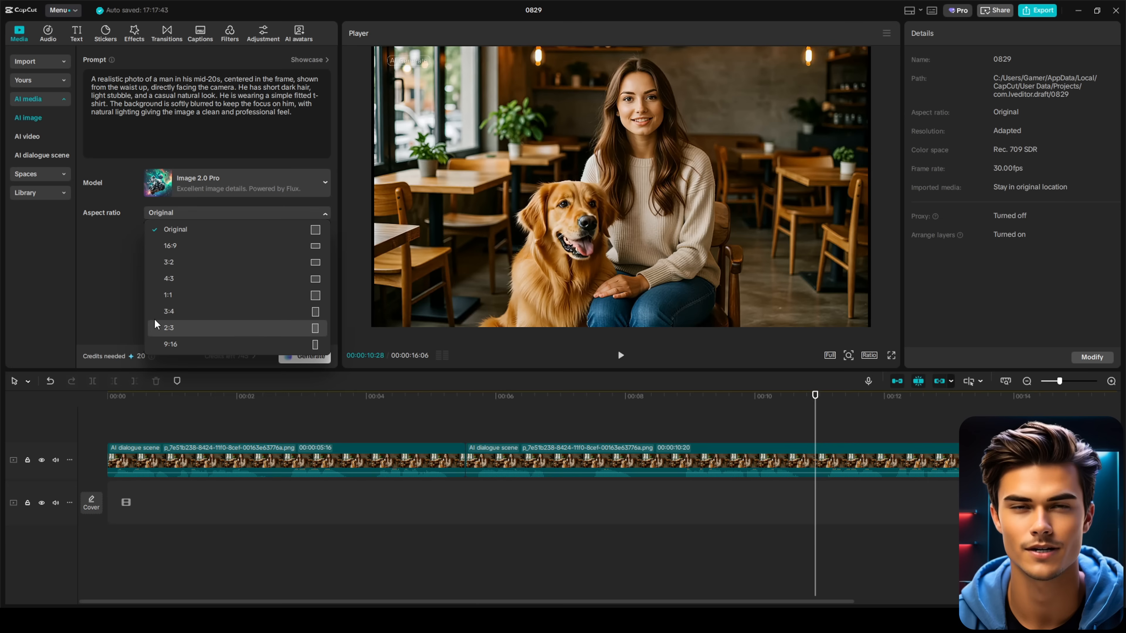
pyautogui.moveTo(301, 246)
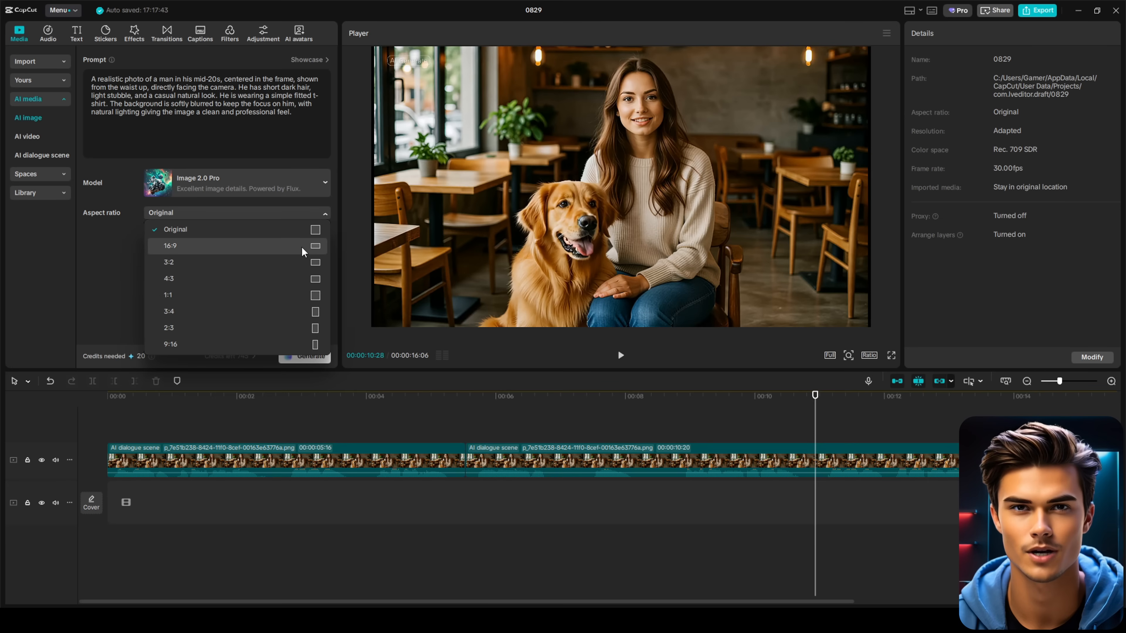
pyautogui.click(169, 246)
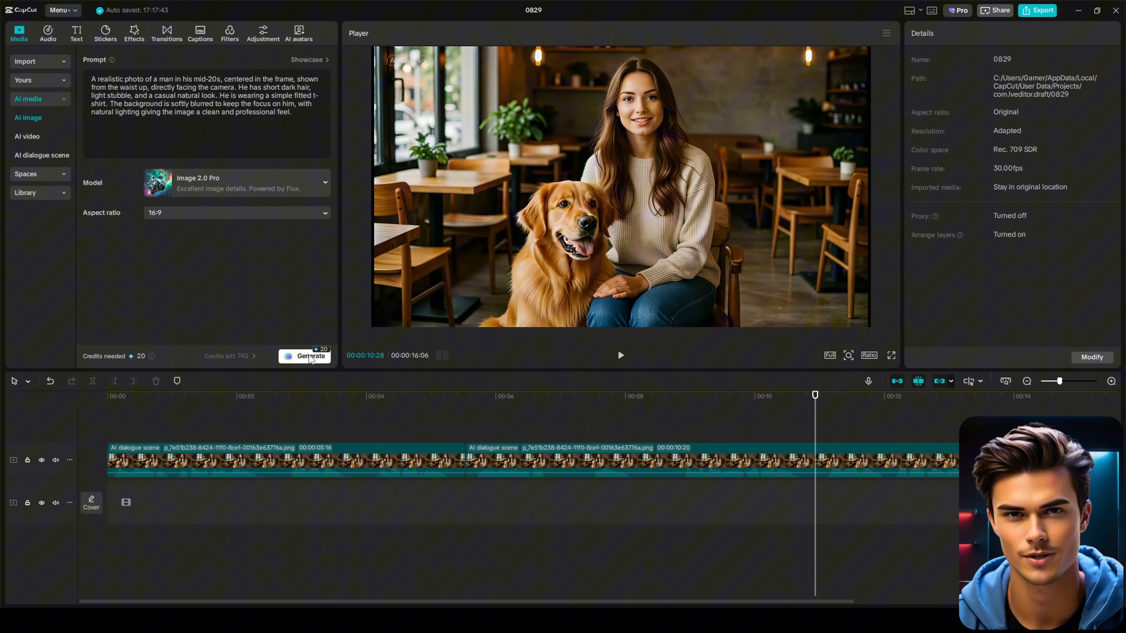
# Generate the man's portrait, compare the four variations and keep the first for the dialogue tool.
pyautogui.click(309, 355)
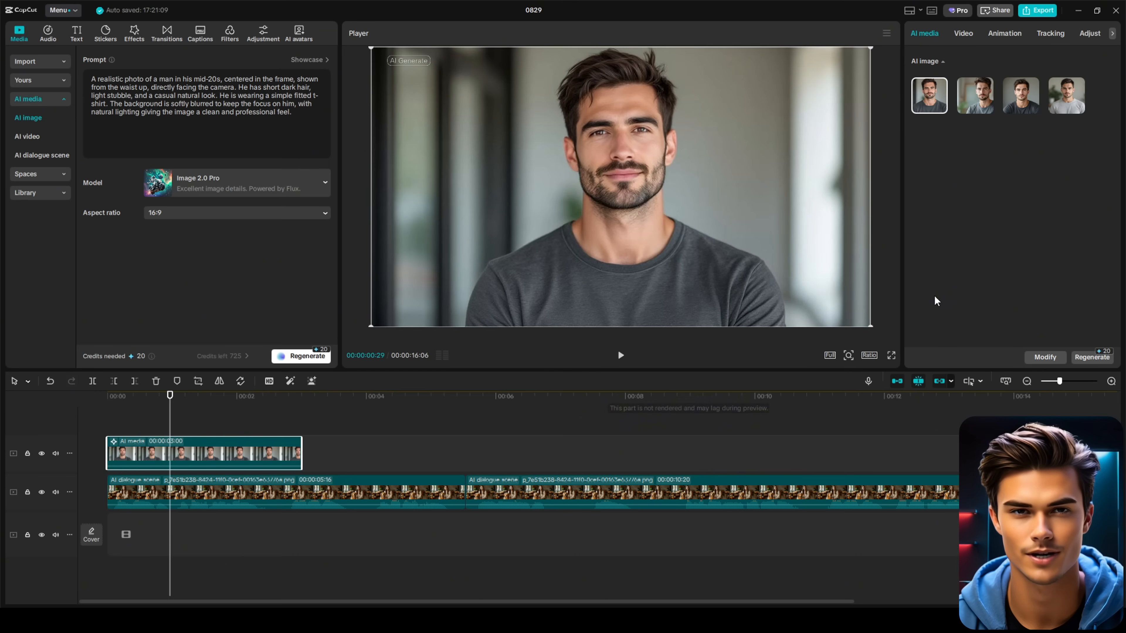
pyautogui.click(974, 95)
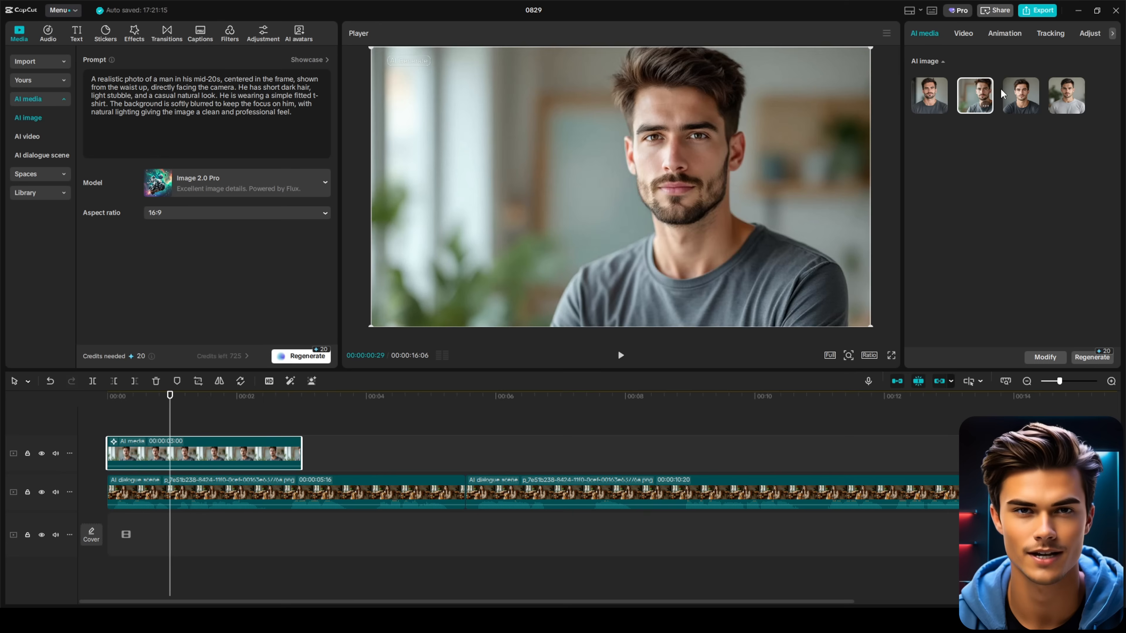
pyautogui.click(1066, 95)
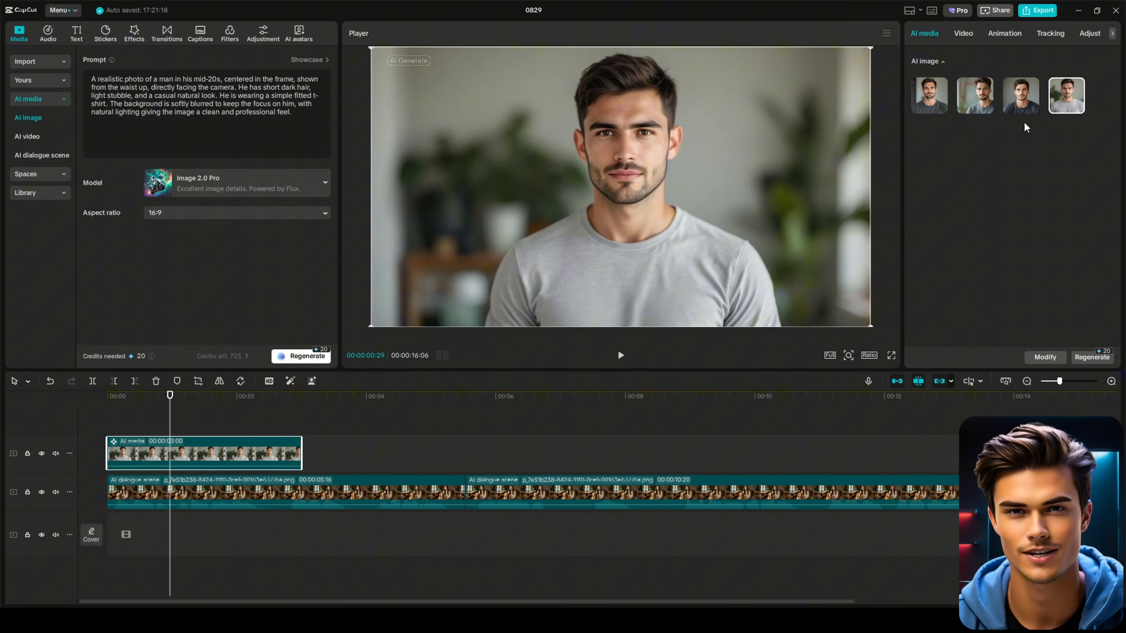
pyautogui.click(928, 96)
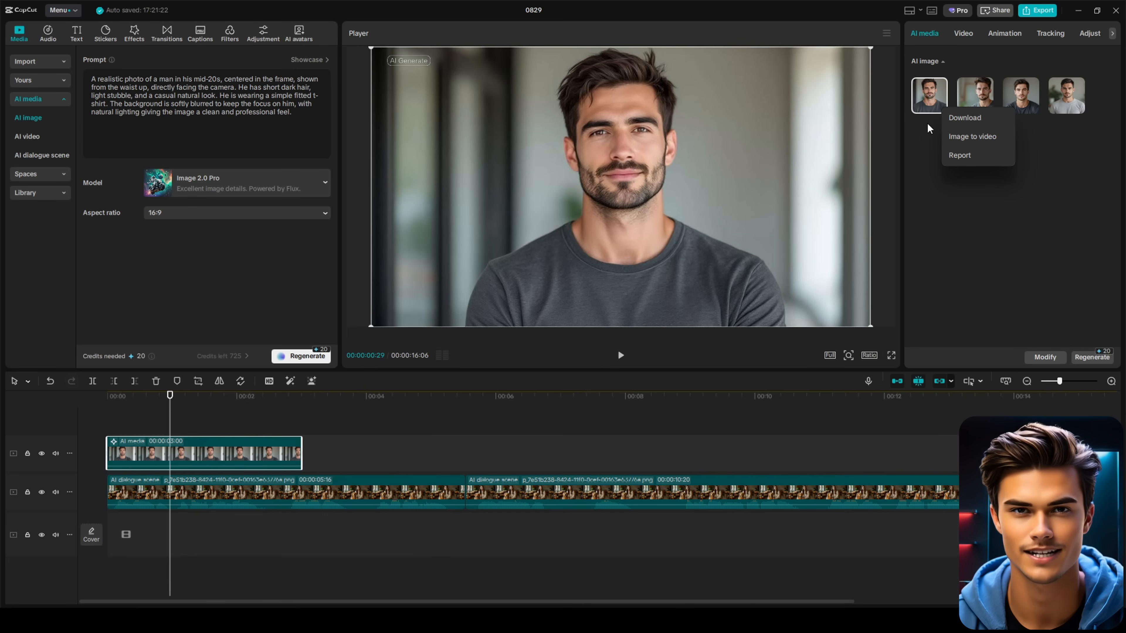
pyautogui.click(42, 155)
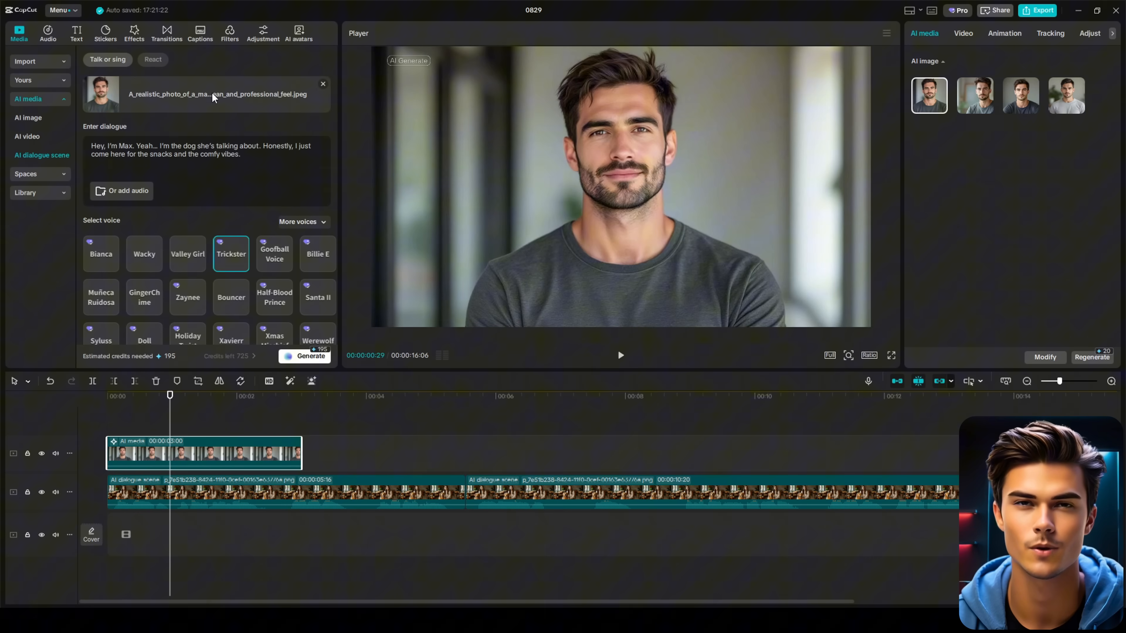
pyautogui.moveTo(240, 110)
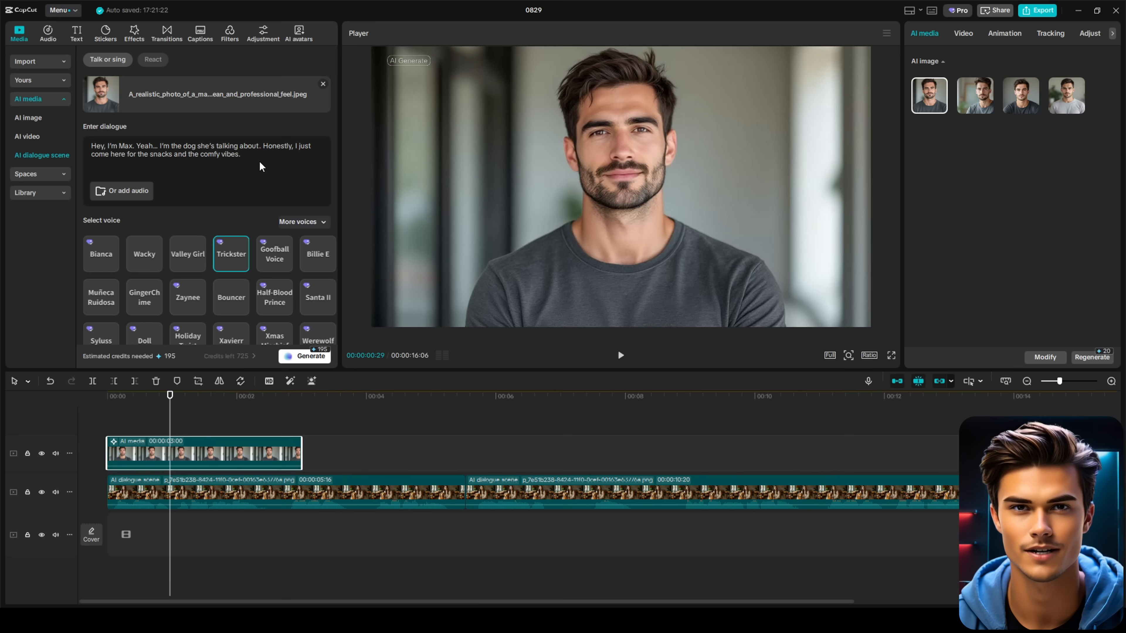
# Make the portrait say "Hey, I'm Alex. Just thought I'd share a little piece of my day with you." in the Wacky voice and generate the clip.
pyautogui.write("Hey, I'm Alex. Just thought I'd share a little piece of my day with you.")
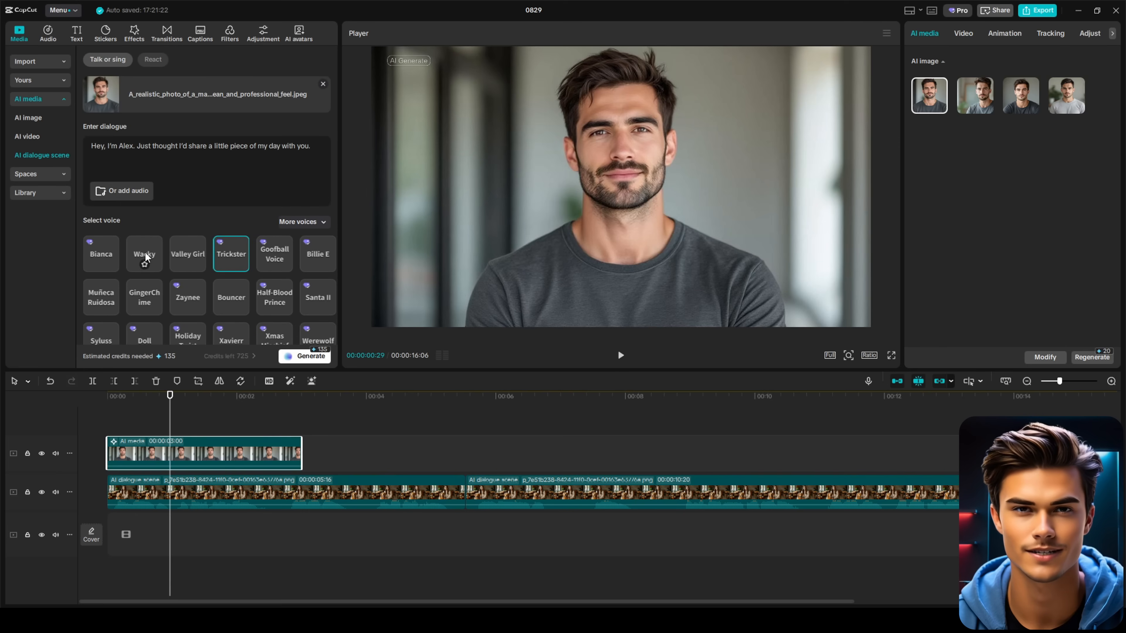
pyautogui.click(143, 254)
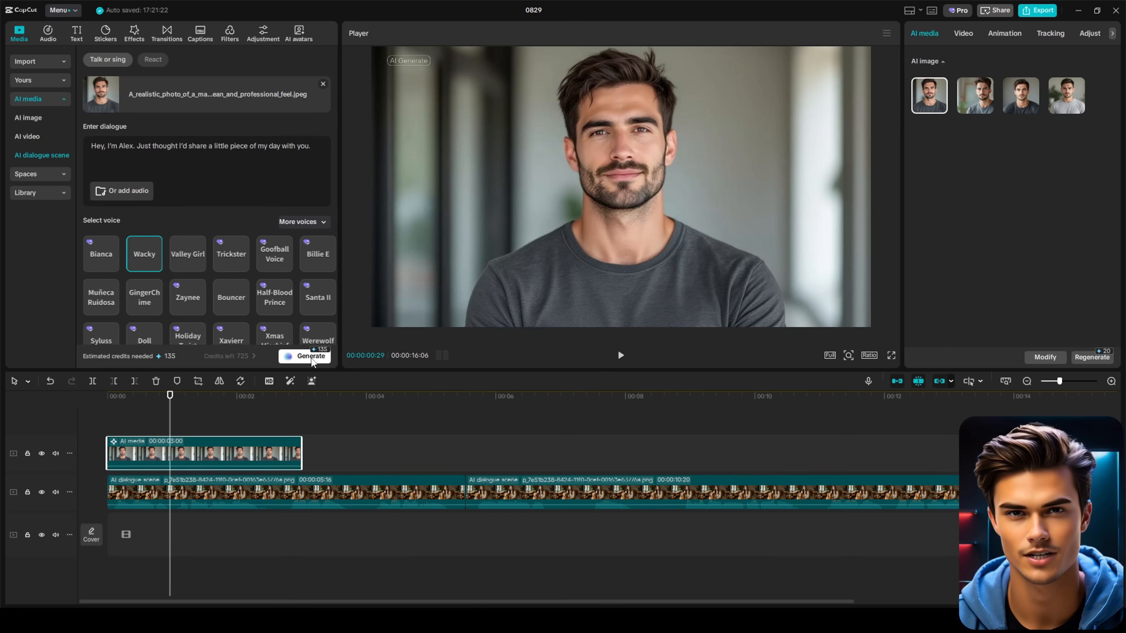
pyautogui.click(310, 357)
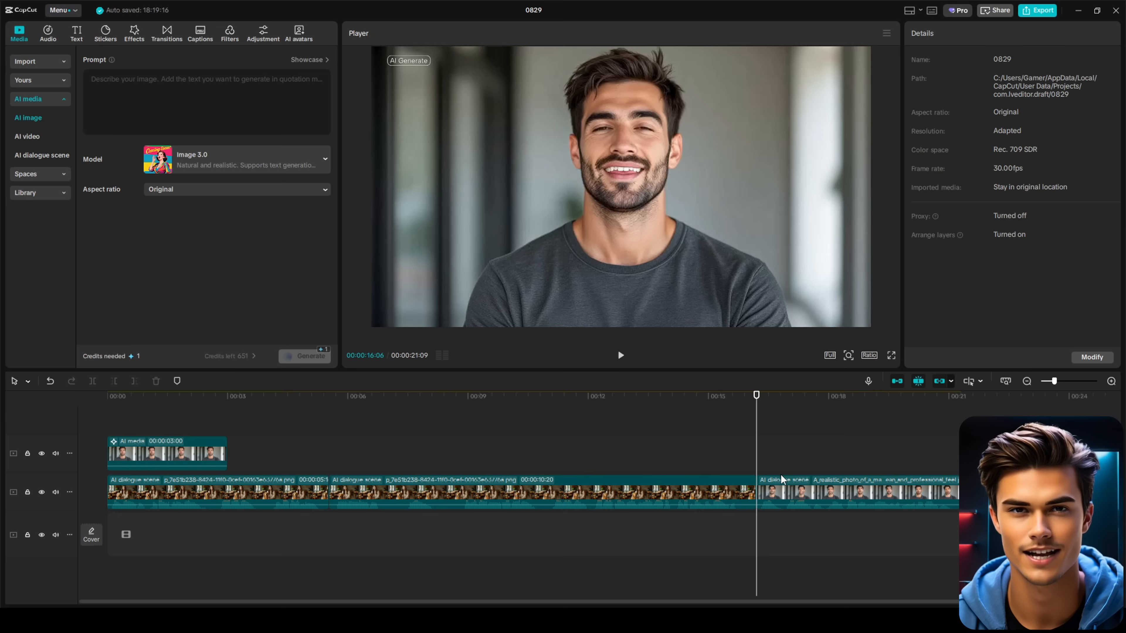
pyautogui.click(619, 355)
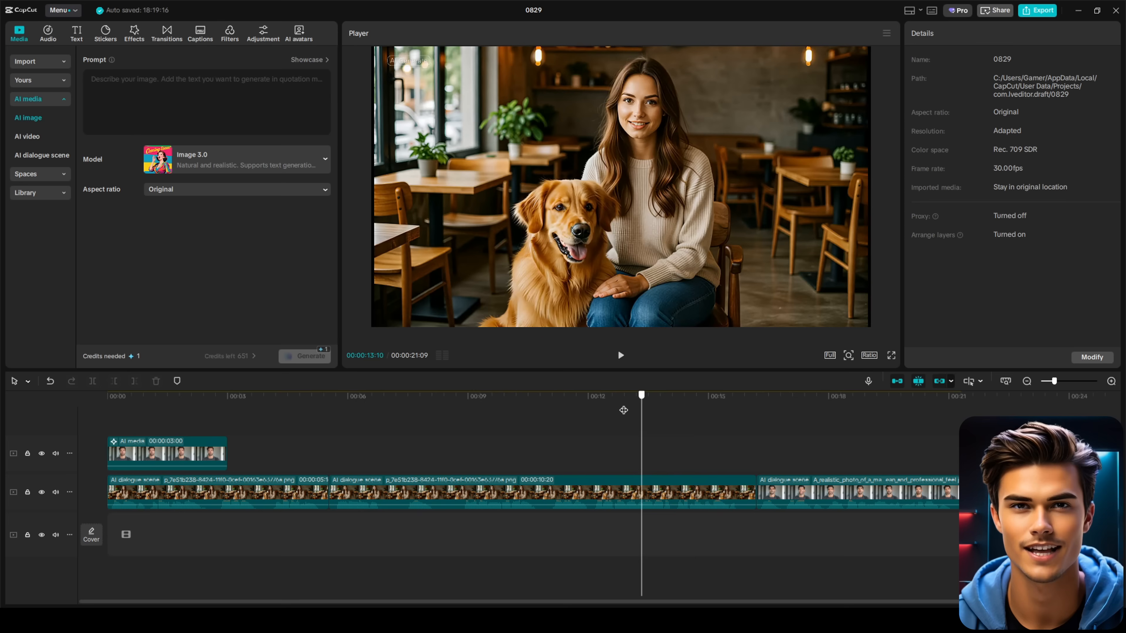
# Move the playhead to about 00:05 and switch to the AI video generator.
pyautogui.click(342, 394)
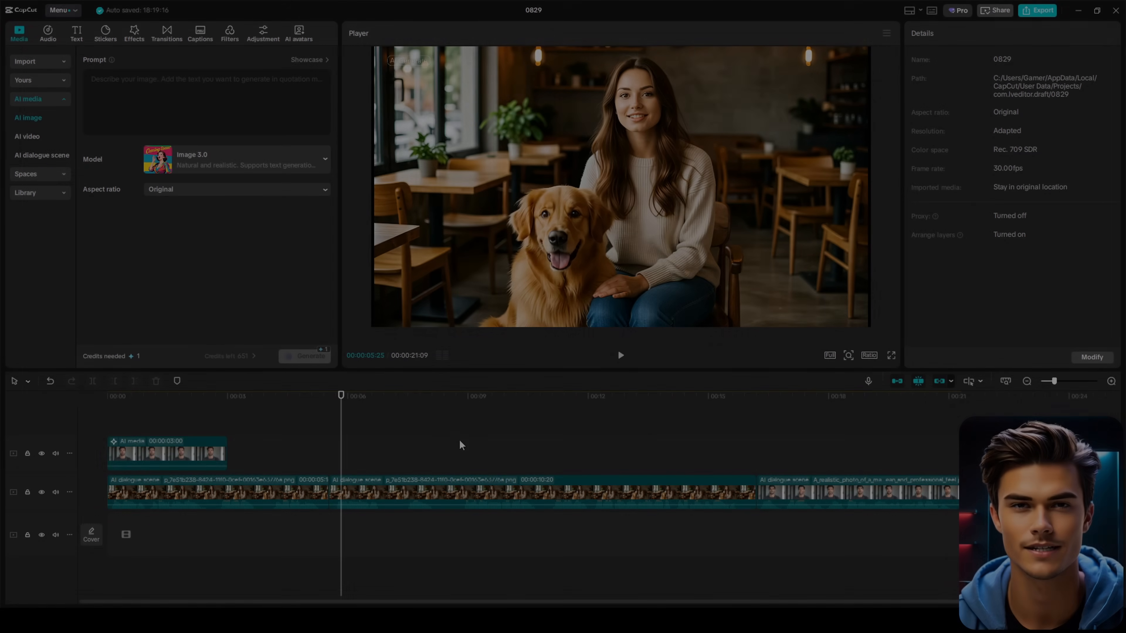
pyautogui.click(28, 137)
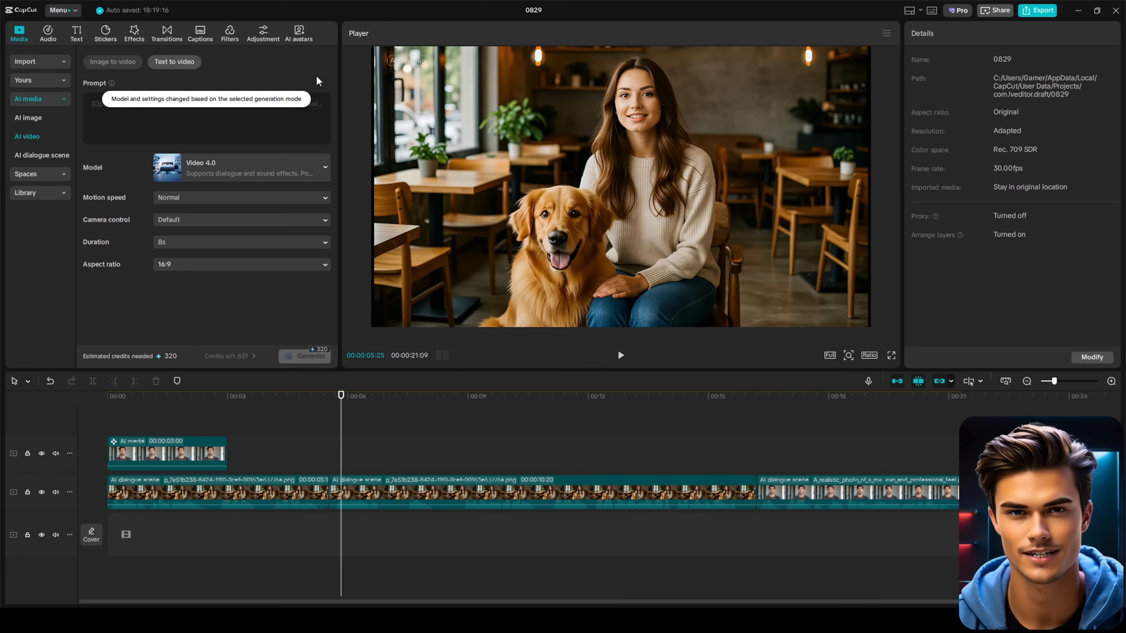
# Generate an image-to-video clip from the imported photo with Video 2.0, 5 seconds, 16:9.
pyautogui.click(112, 61)
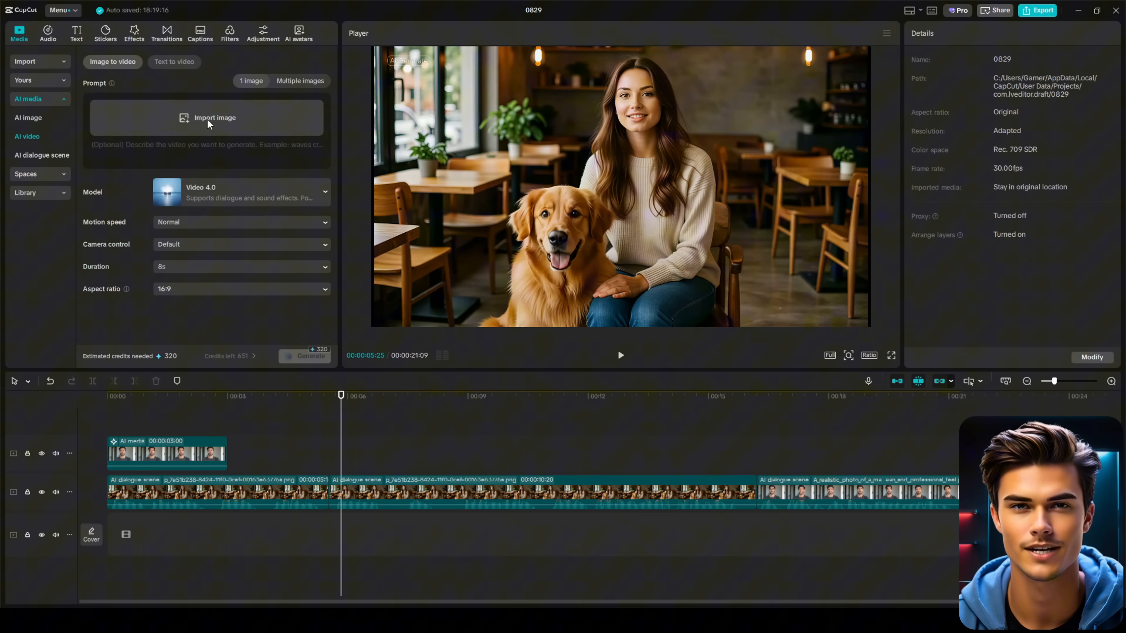
pyautogui.click(208, 118)
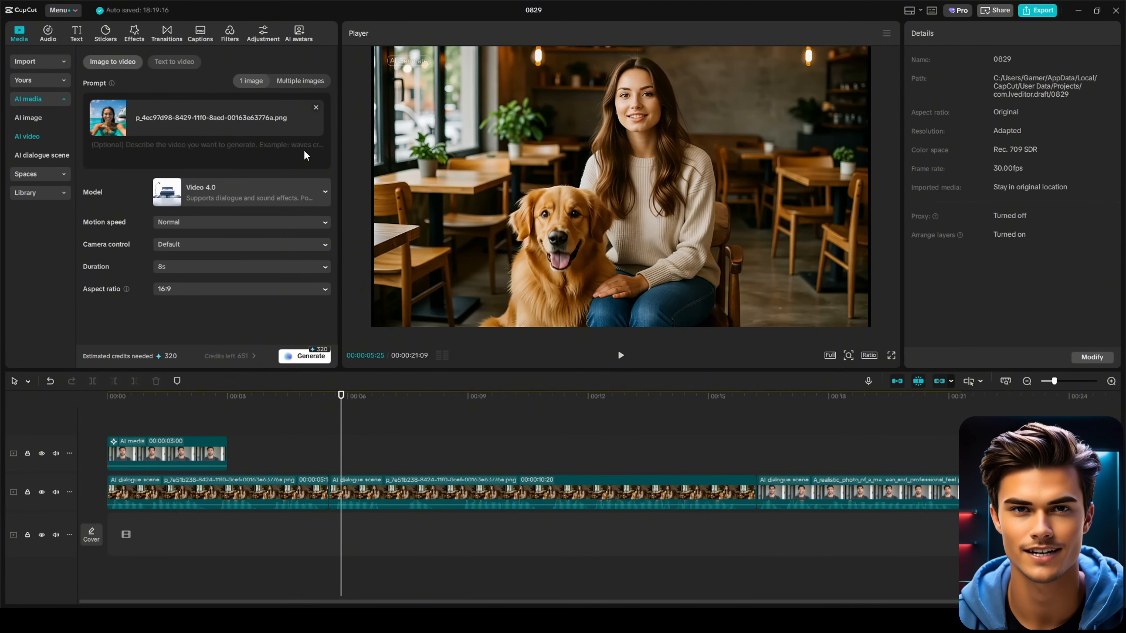
pyautogui.click(241, 192)
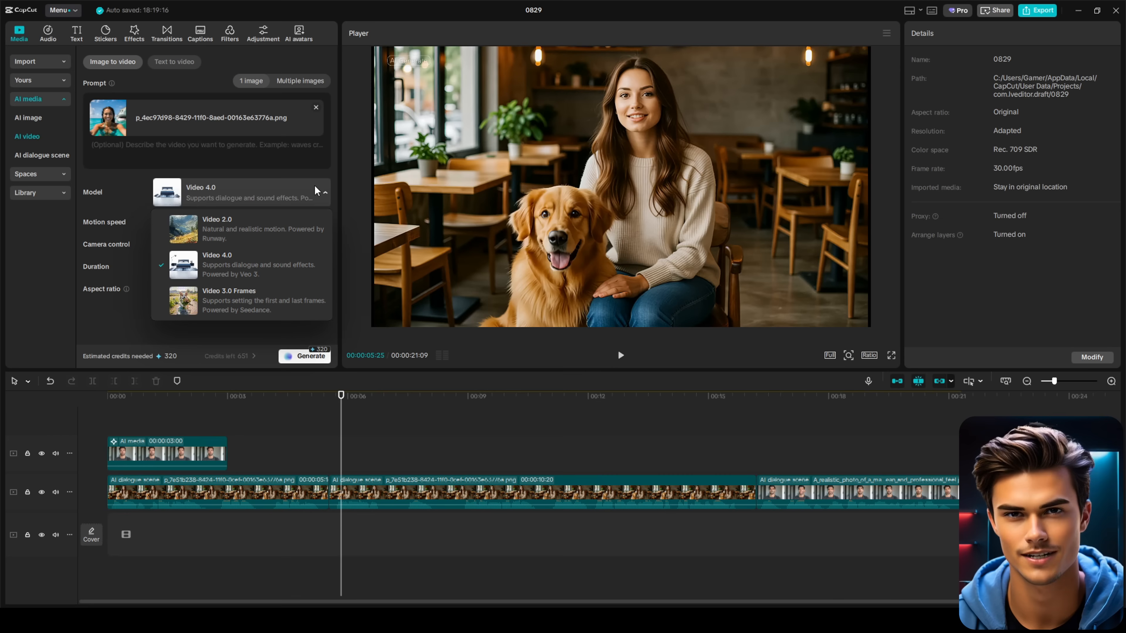
pyautogui.moveTo(244, 228)
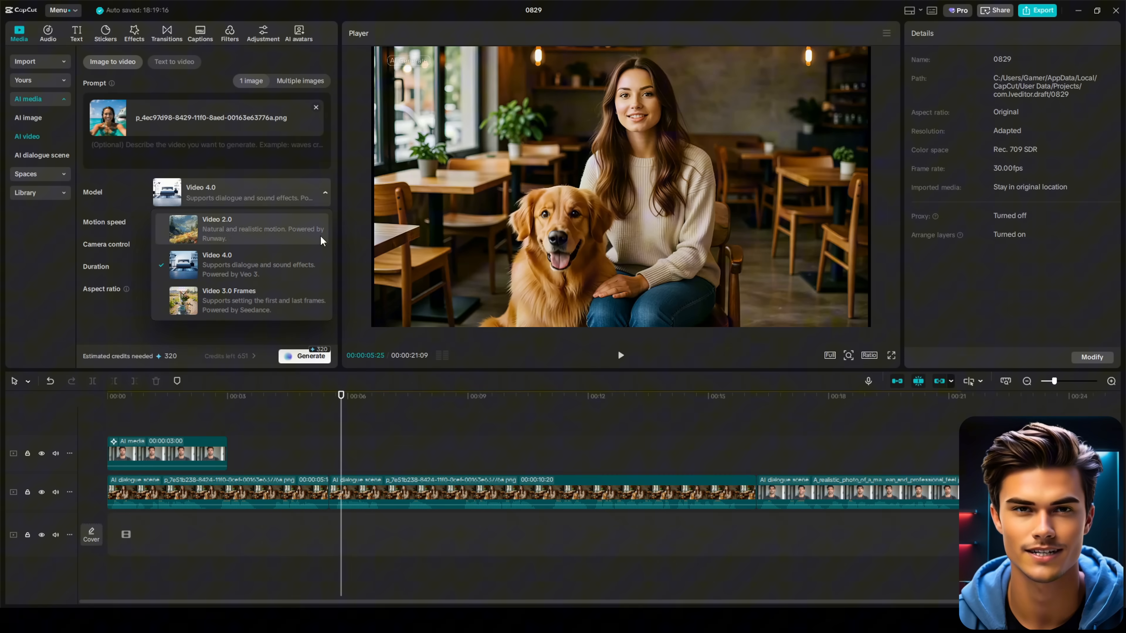
pyautogui.click(239, 228)
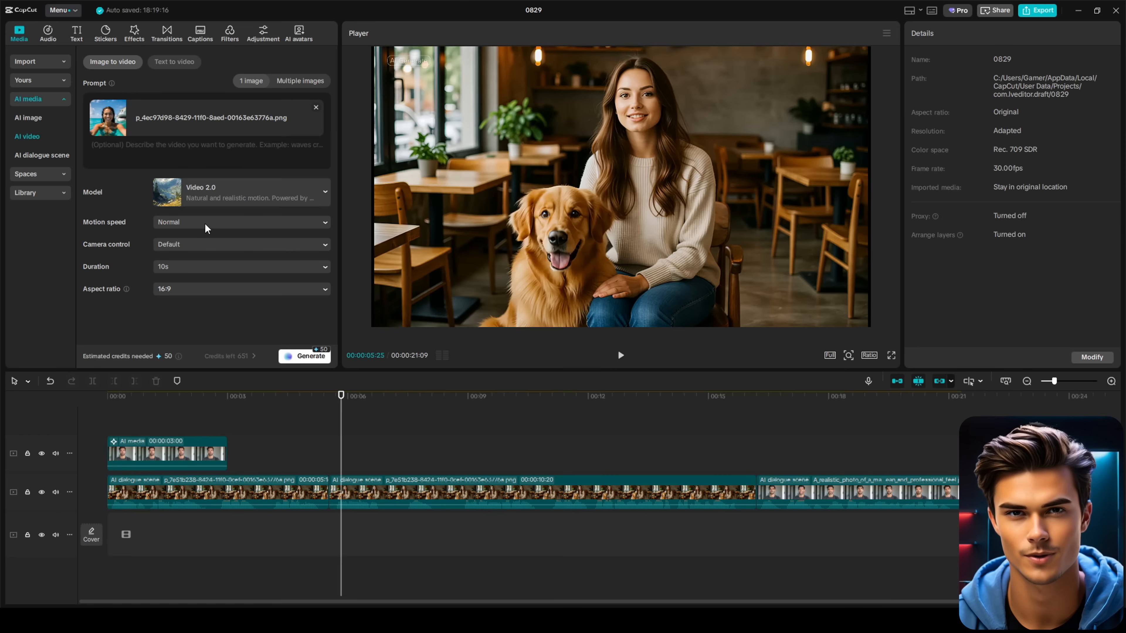
pyautogui.moveTo(215, 249)
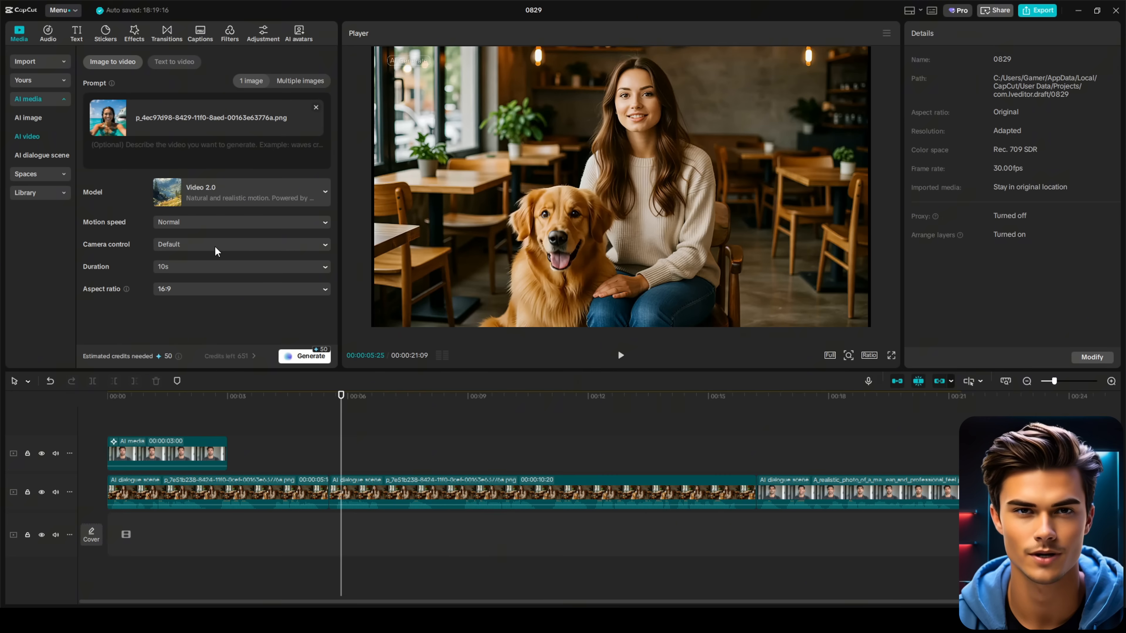
pyautogui.click(240, 266)
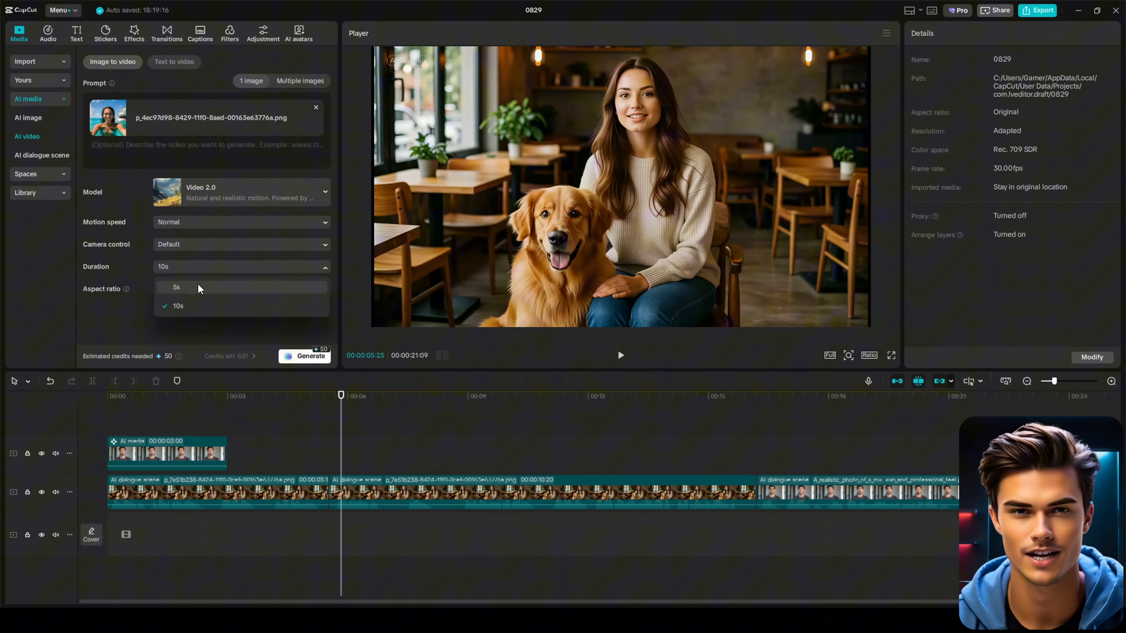
pyautogui.click(175, 288)
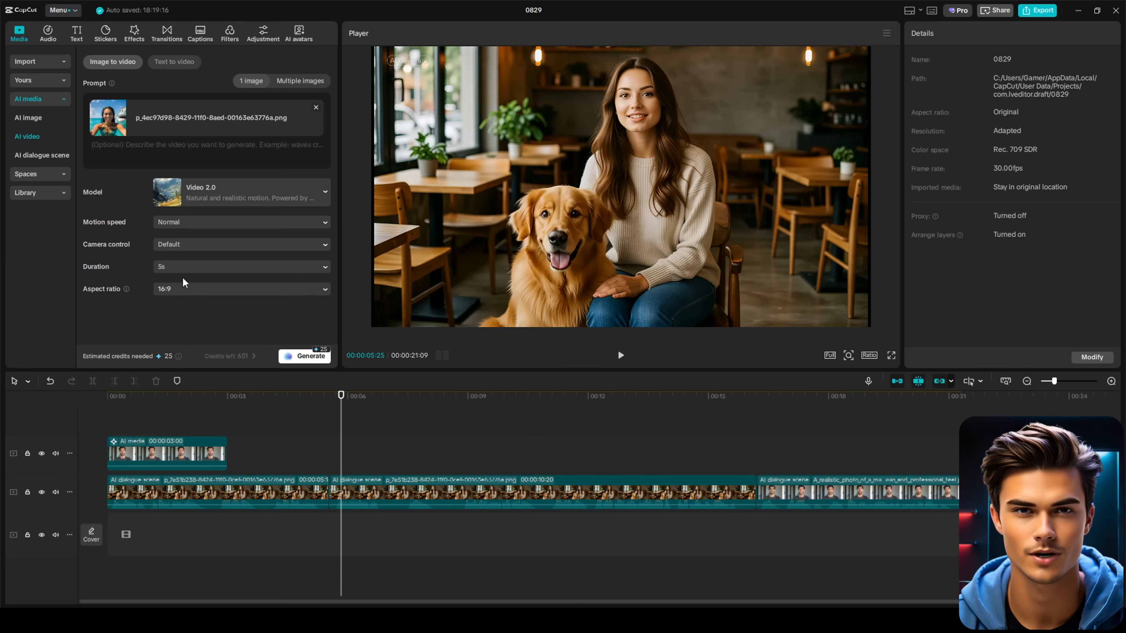
pyautogui.click(240, 288)
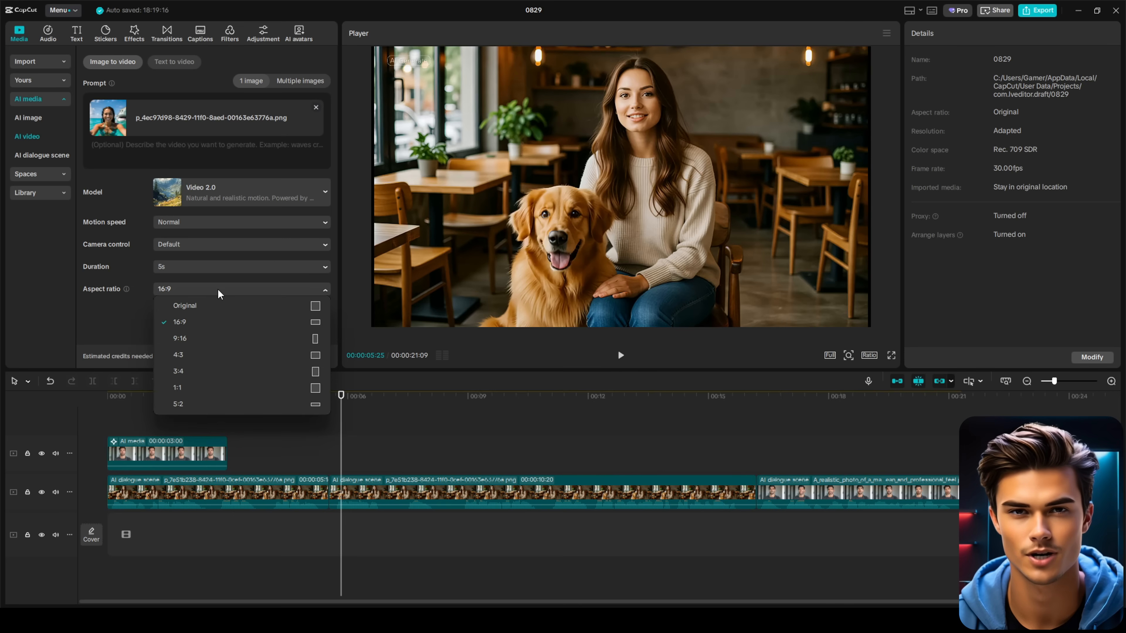
pyautogui.moveTo(234, 322)
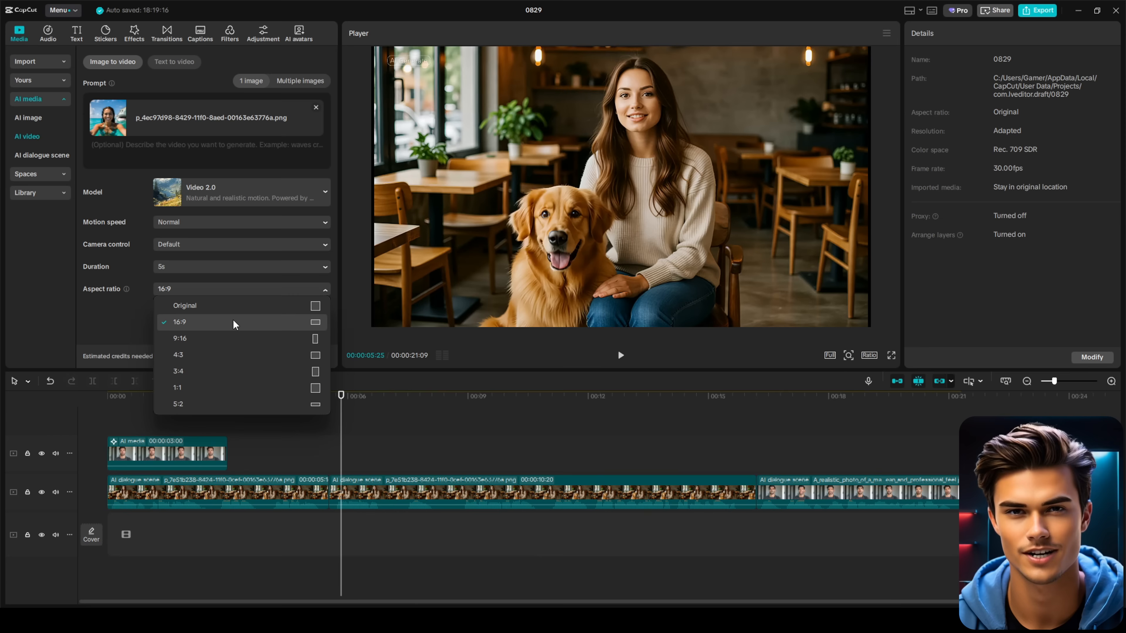
pyautogui.click(179, 322)
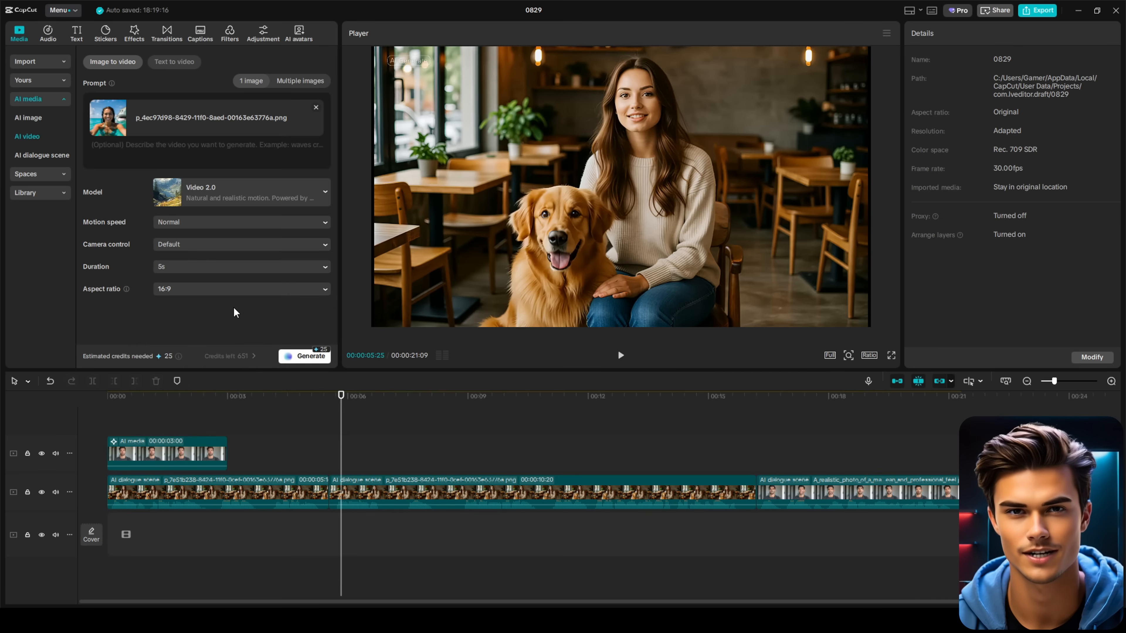
pyautogui.click(304, 356)
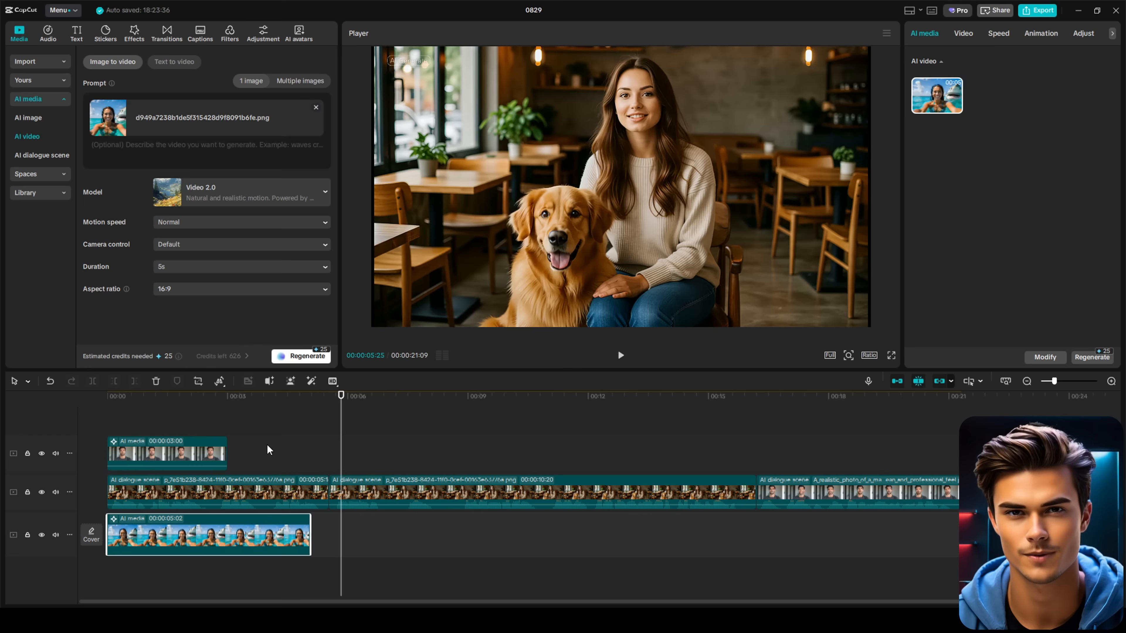
pyautogui.moveTo(323, 540)
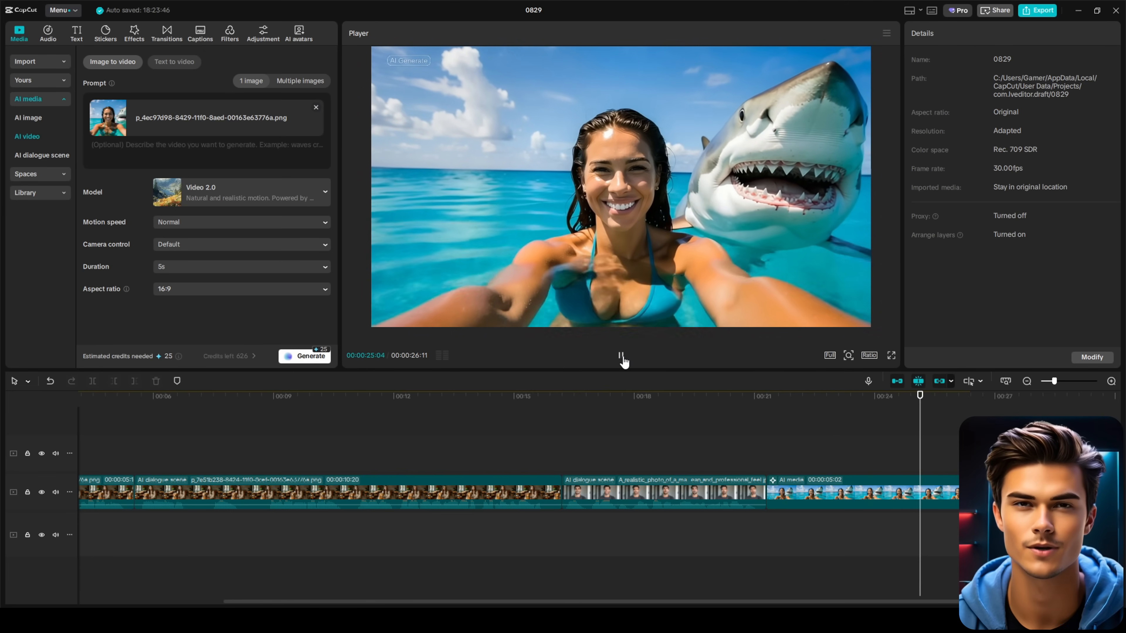
# Pause the shark-selfie preview and switch to the AI avatars tool.
pyautogui.click(619, 355)
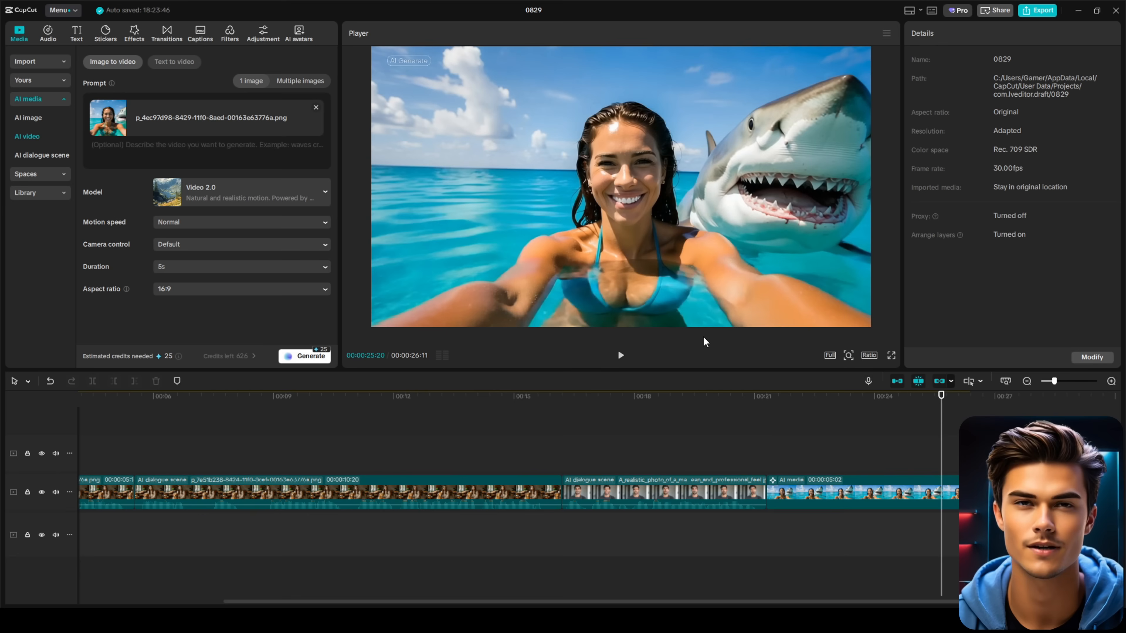
pyautogui.moveTo(857, 457)
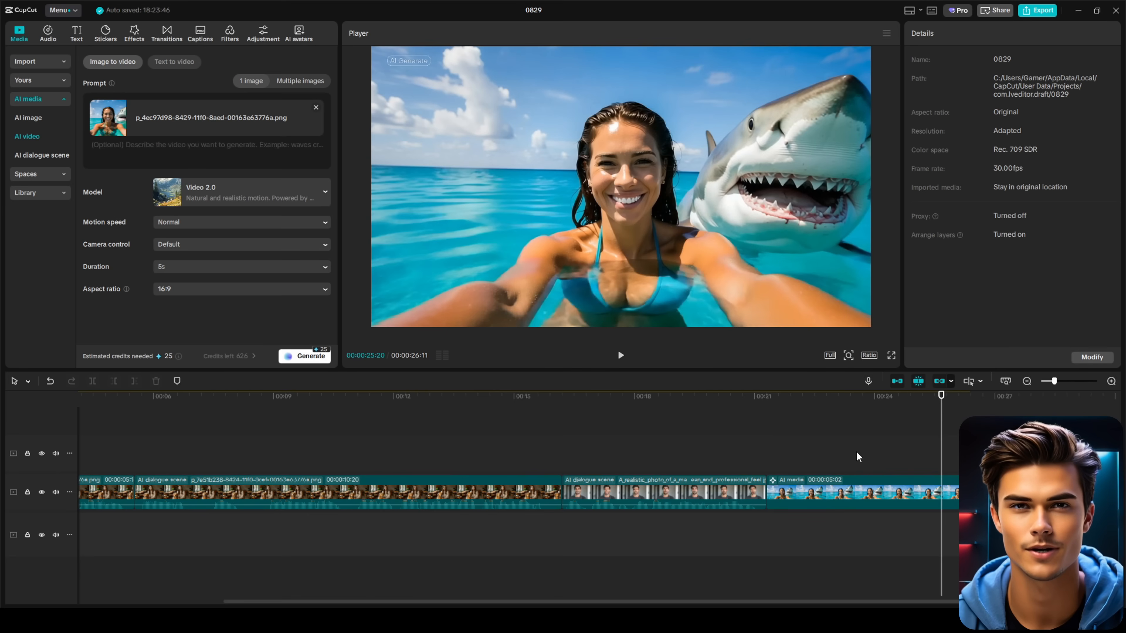
pyautogui.moveTo(221, 364)
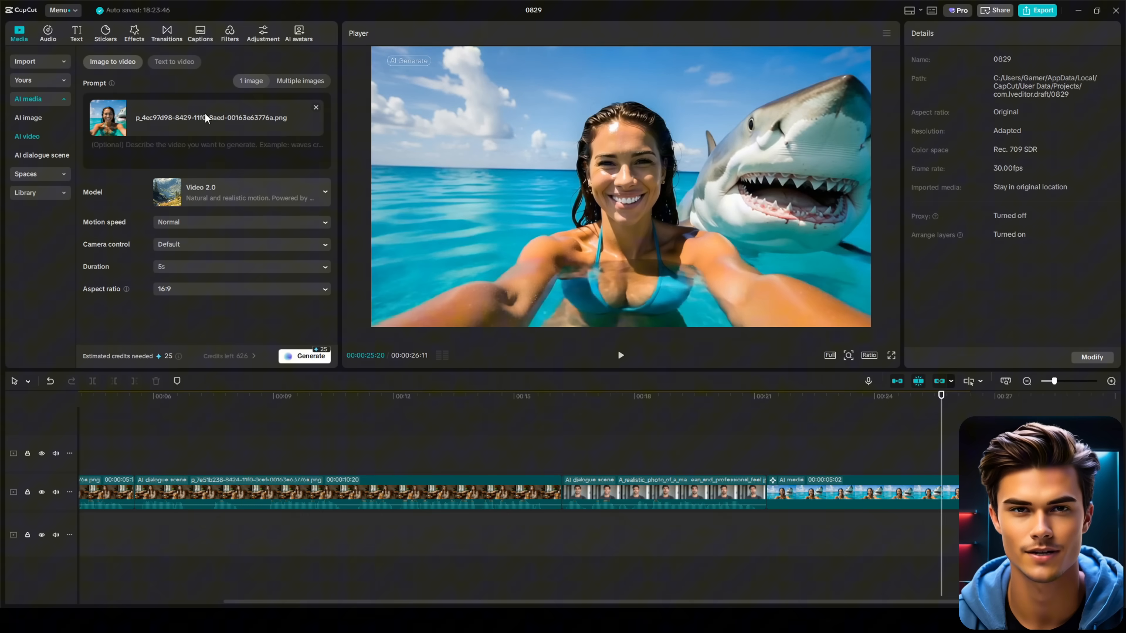
pyautogui.click(298, 32)
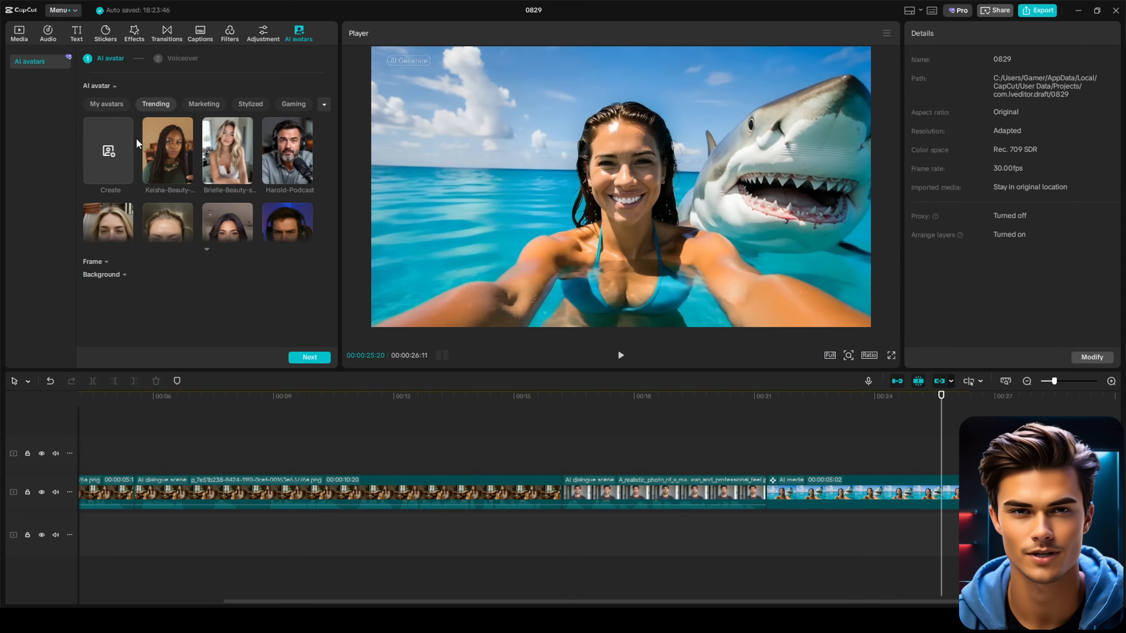
# Choose the podcast-host avatar from the library and proceed to its script.
pyautogui.scroll(-3)
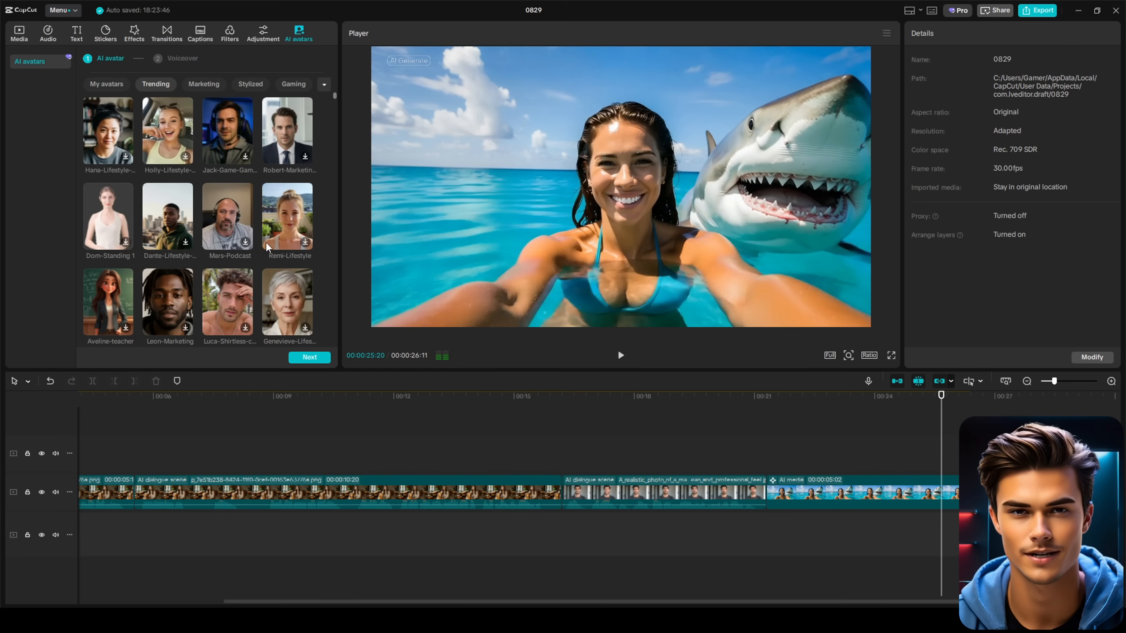
pyautogui.scroll(-3)
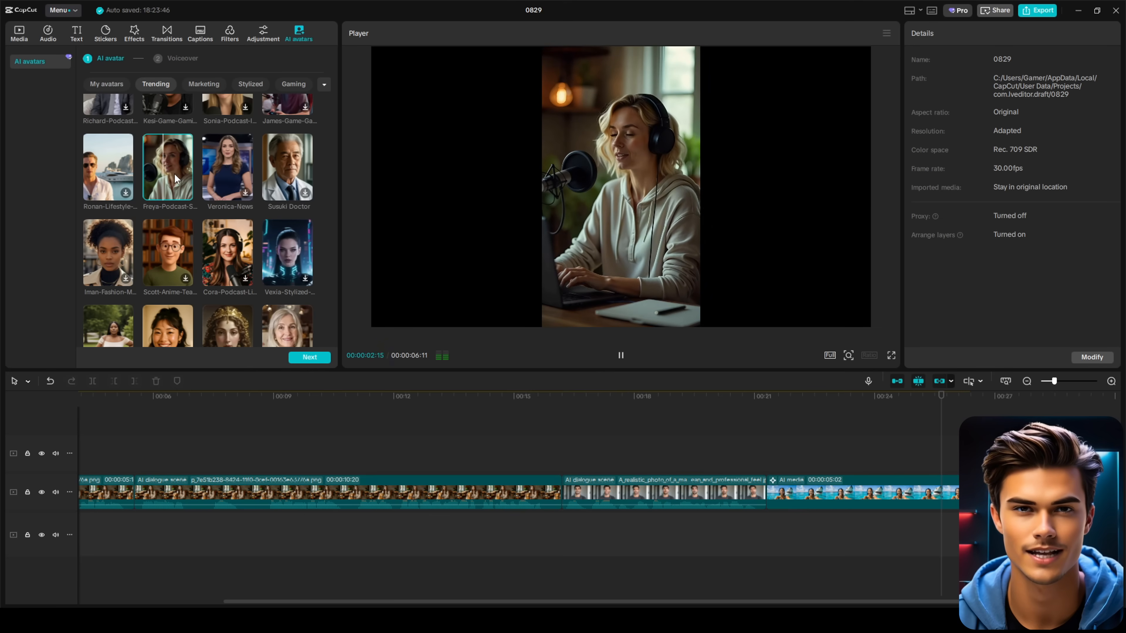
pyautogui.click(309, 357)
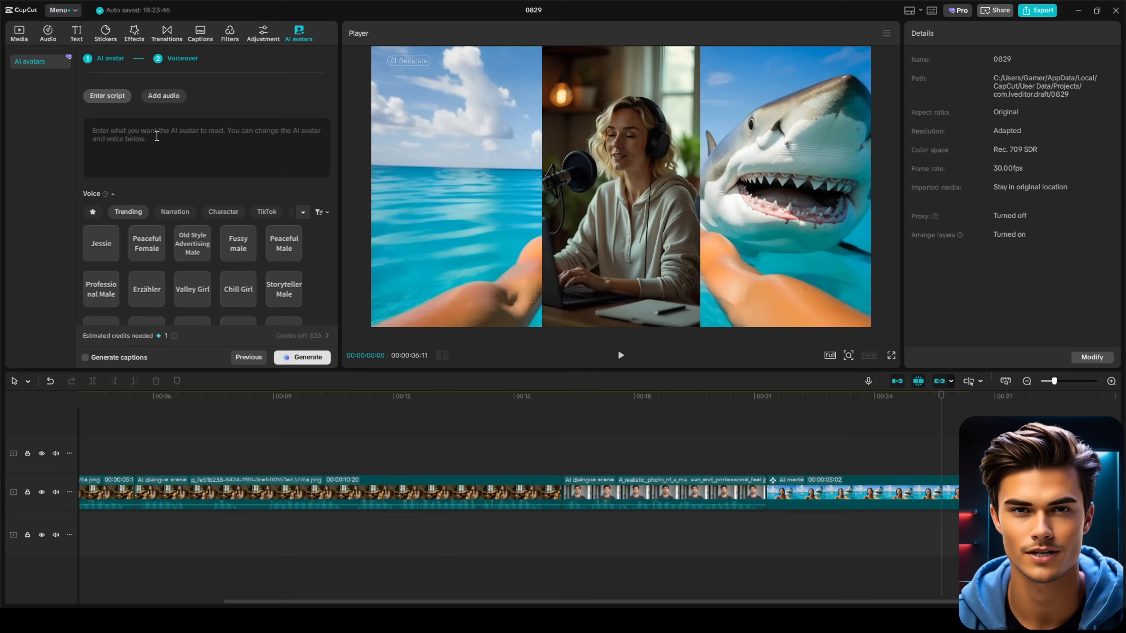
# Enter the 'Welcome to the show!' aliens script, pick a narration voice and generate the clip.
pyautogui.write("Welcome to the show! In today's episode, we're diving into the fascinating world of aliens, what's out there, and what it could mean for us.")
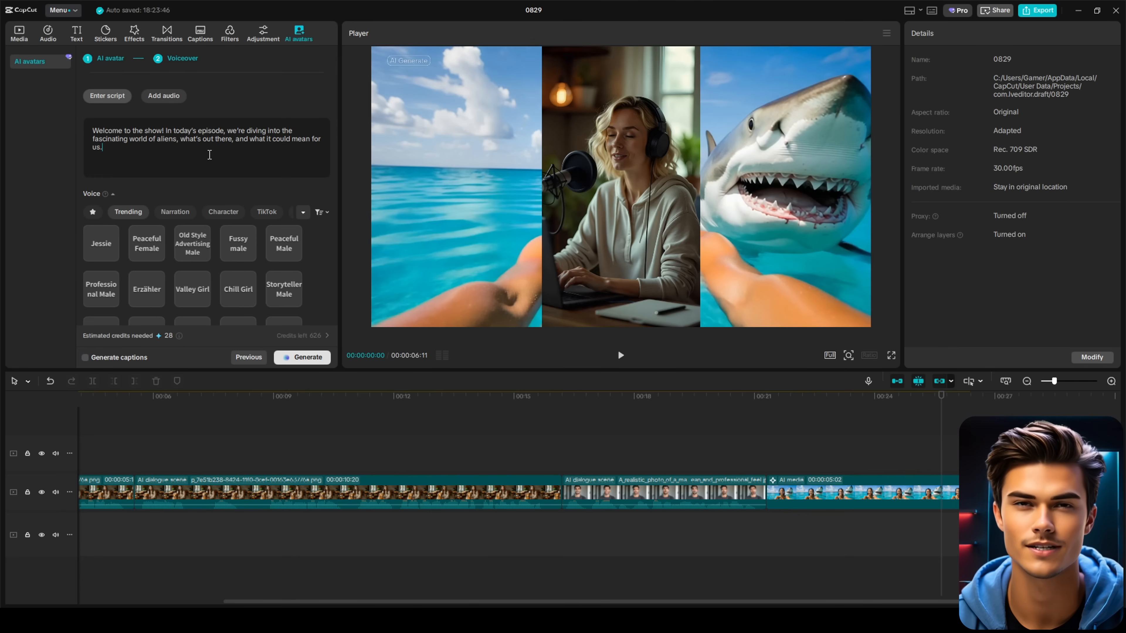
pyautogui.scroll(-3)
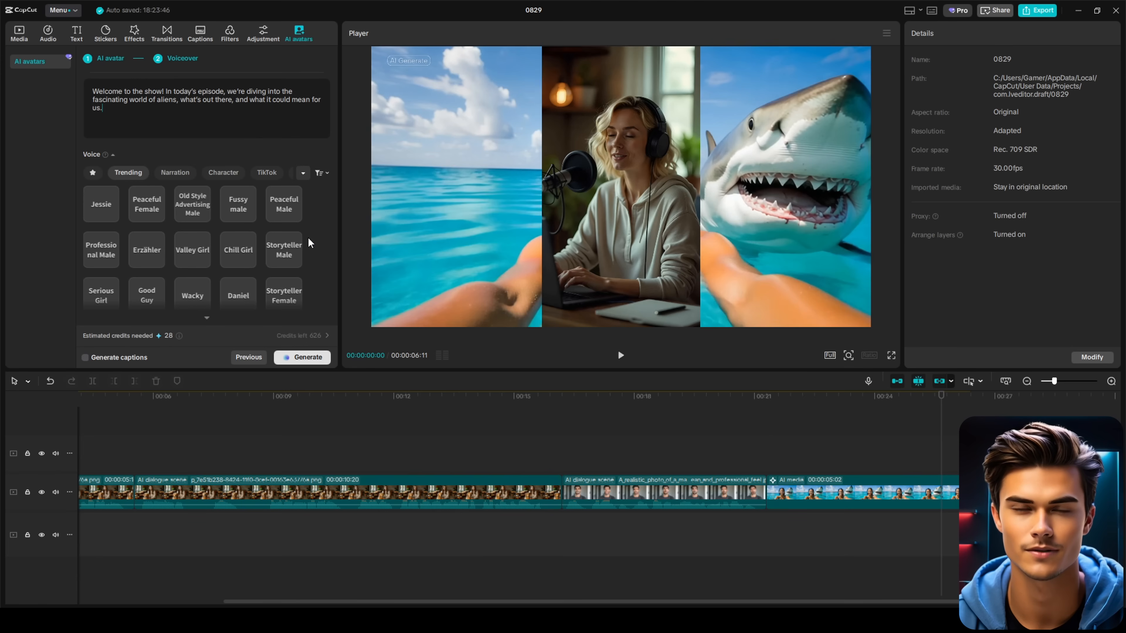
pyautogui.moveTo(188, 183)
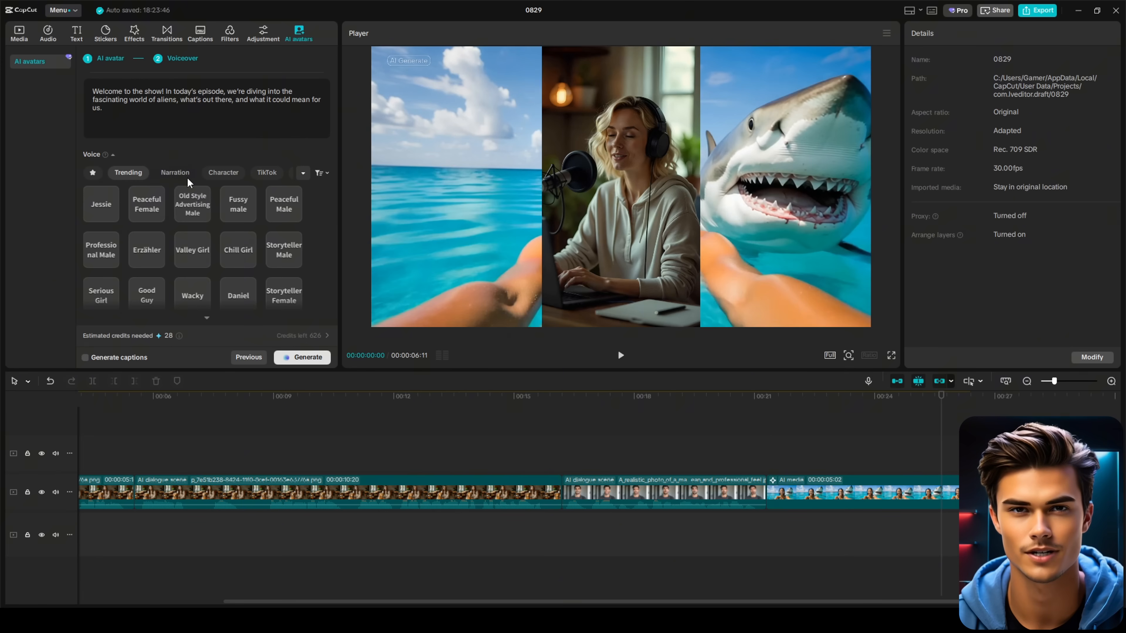
pyautogui.scroll(-3)
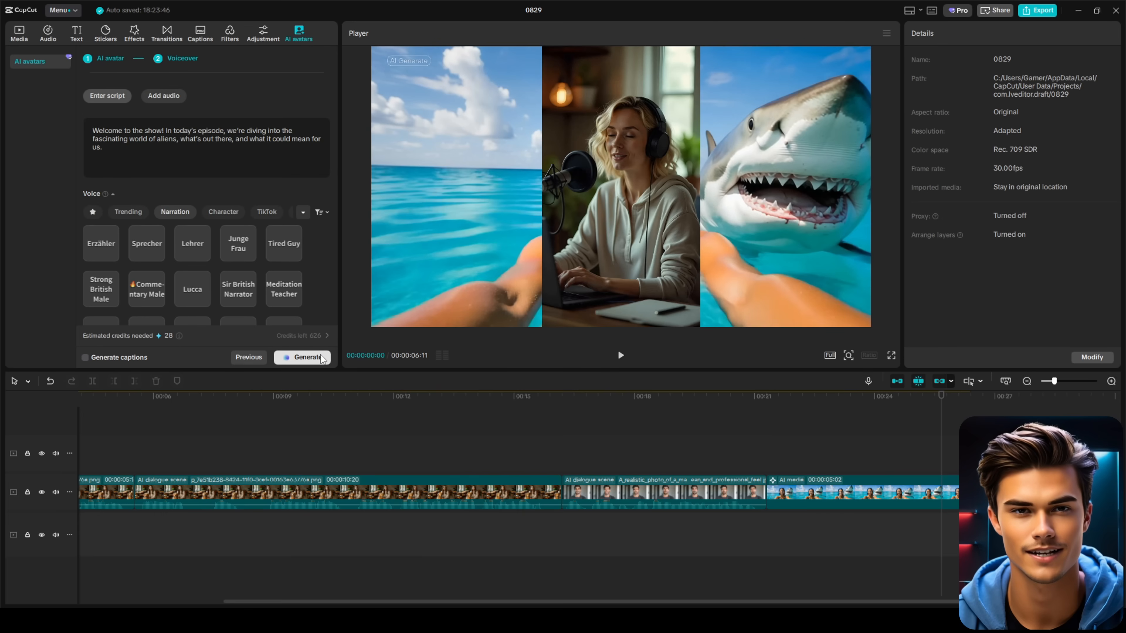
pyautogui.click(304, 357)
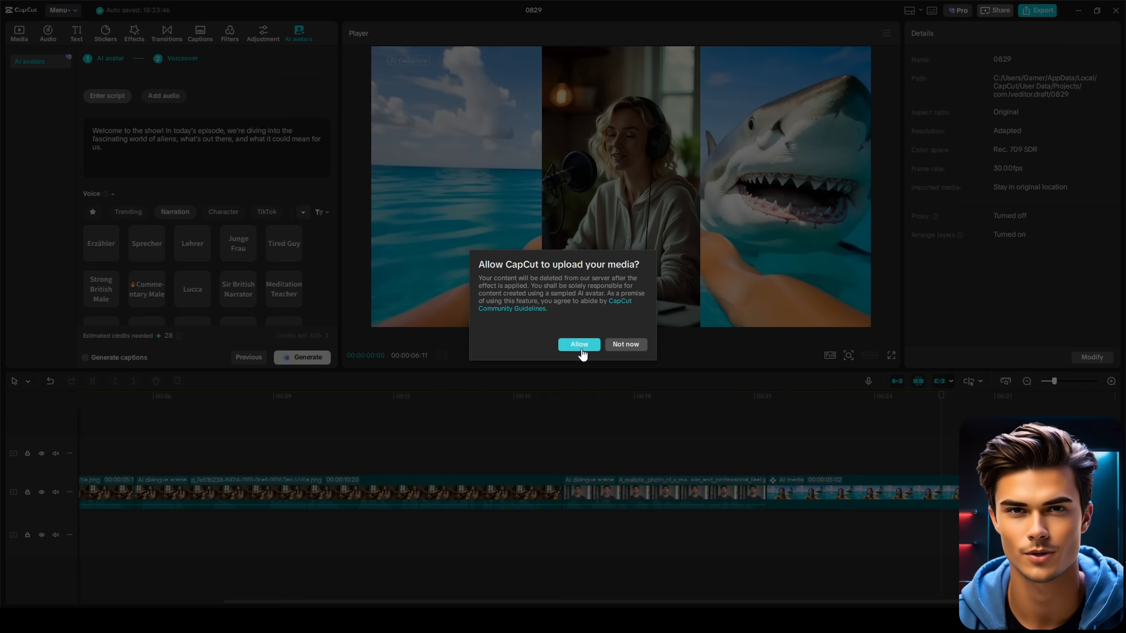
pyautogui.click(578, 344)
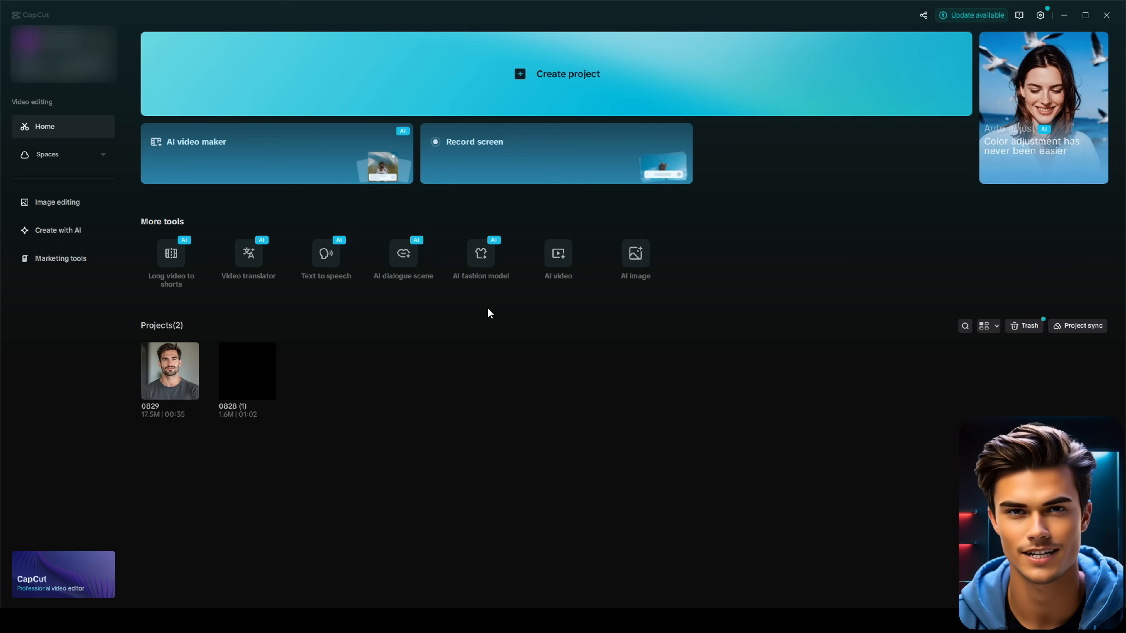
pyautogui.moveTo(480, 254)
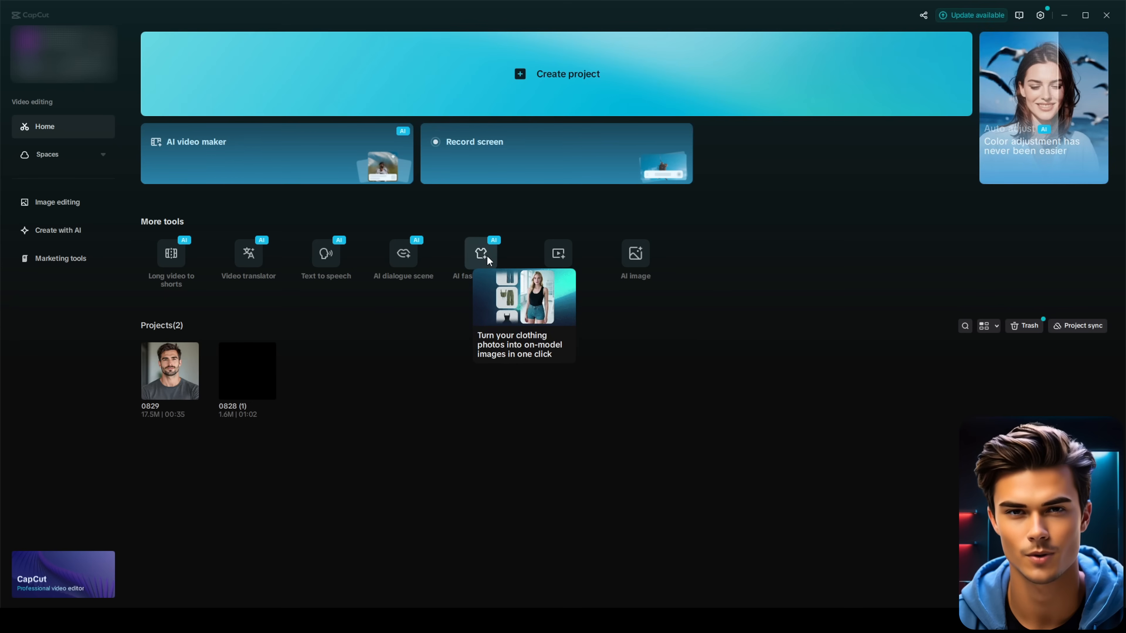
# Load the denim-jacket outfit photo into the AI fashion model tool.
pyautogui.click(480, 254)
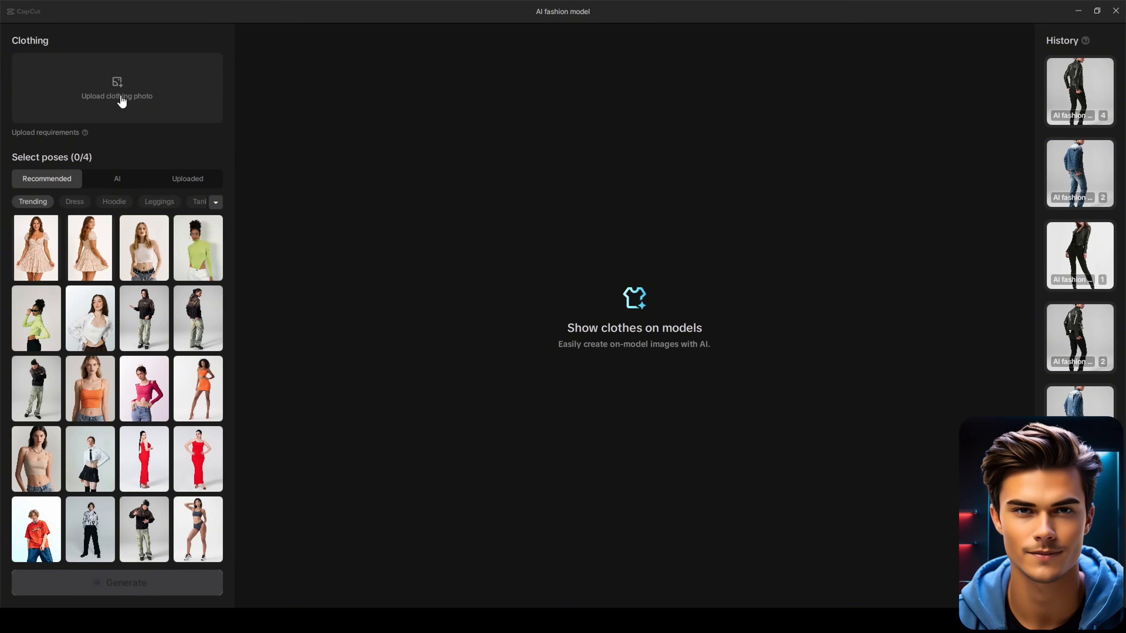
pyautogui.click(118, 88)
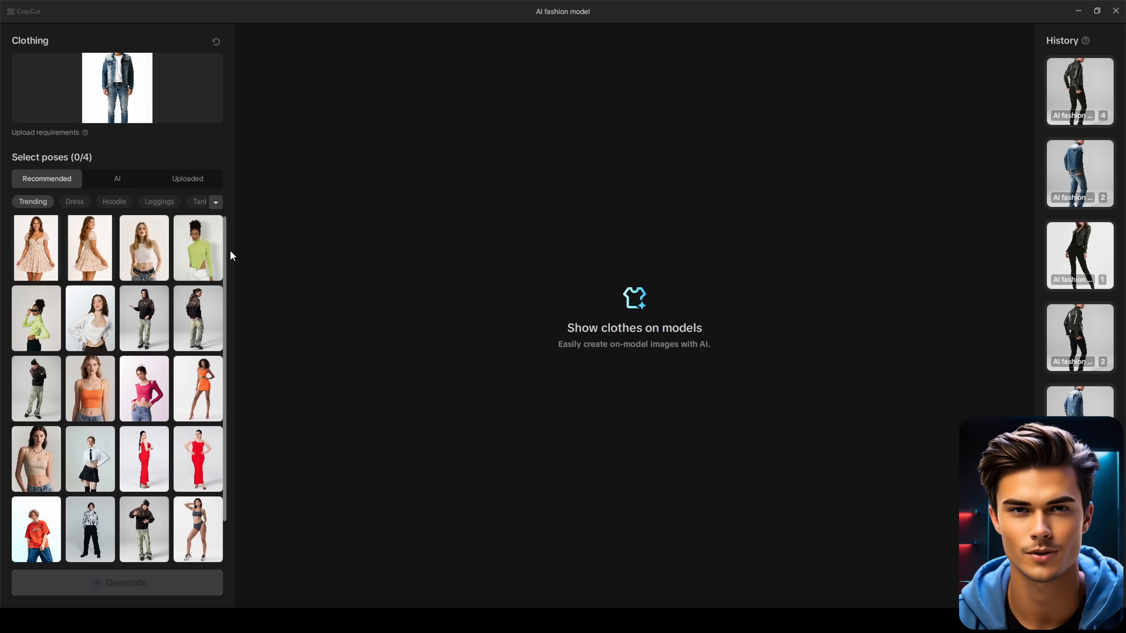
# Select two Recommended standing-man poses, including the hoodie pose, and generate the model images.
pyautogui.click(117, 179)
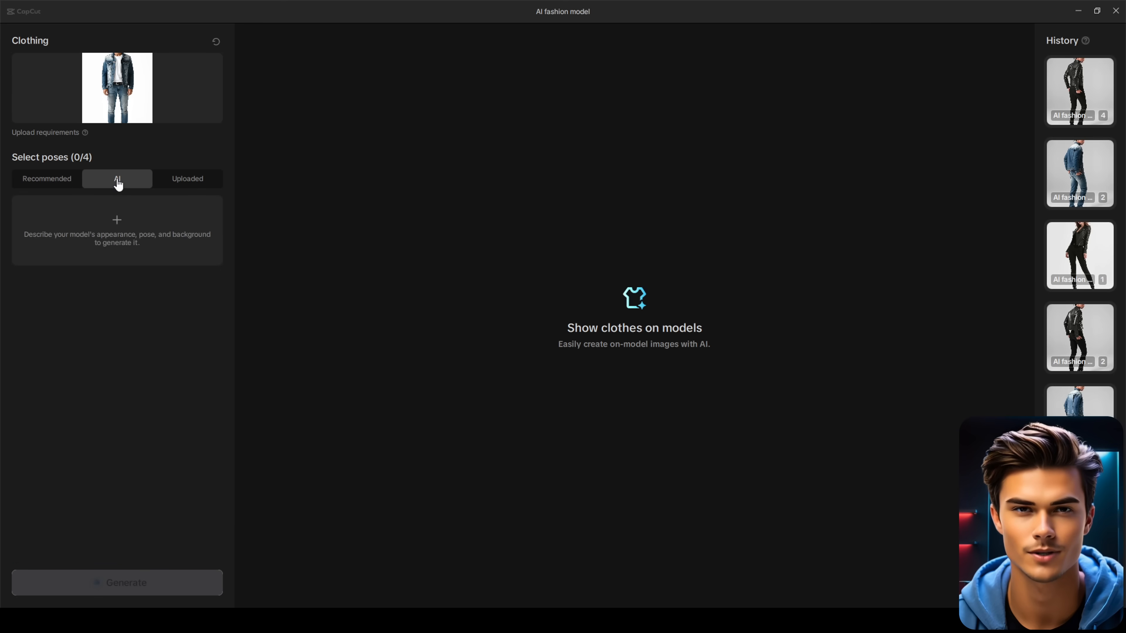
pyautogui.click(187, 179)
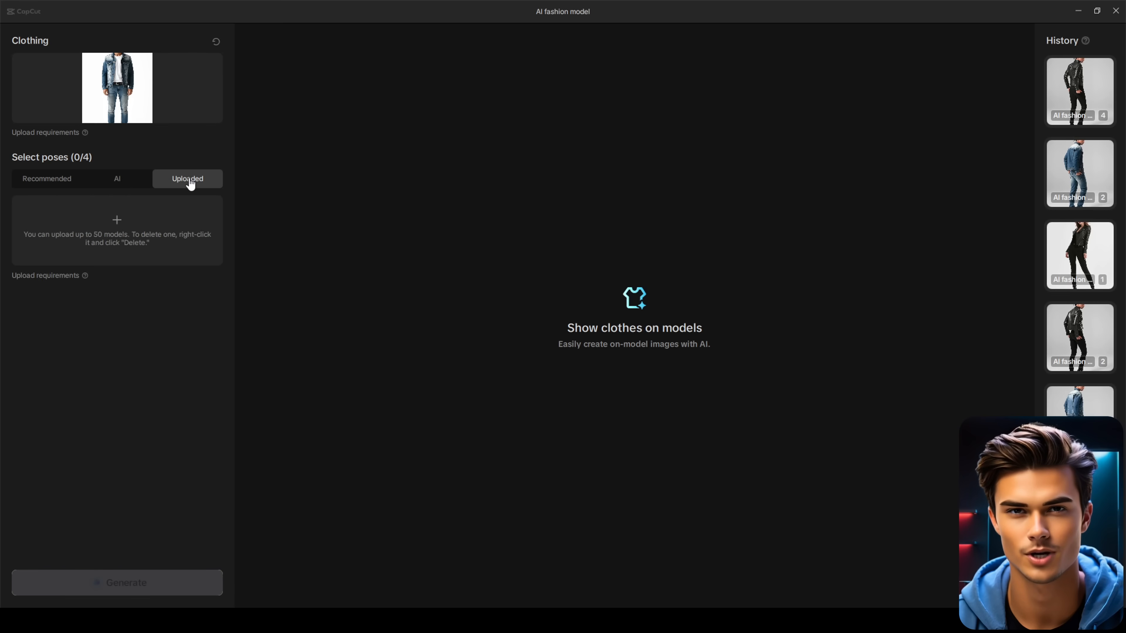
pyautogui.click(47, 178)
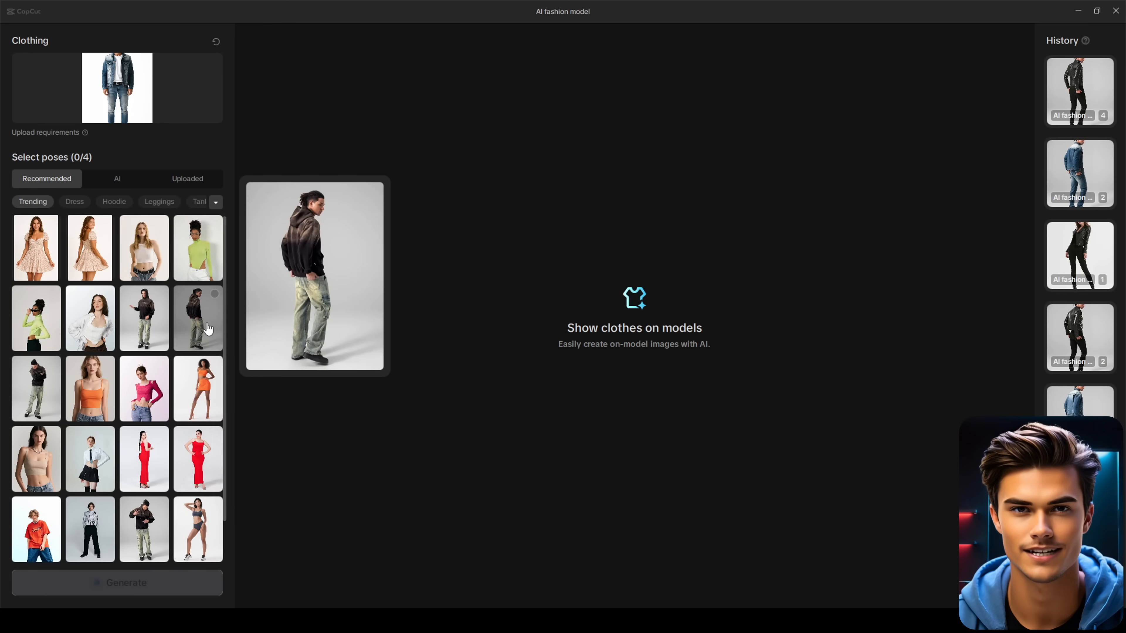
pyautogui.click(198, 318)
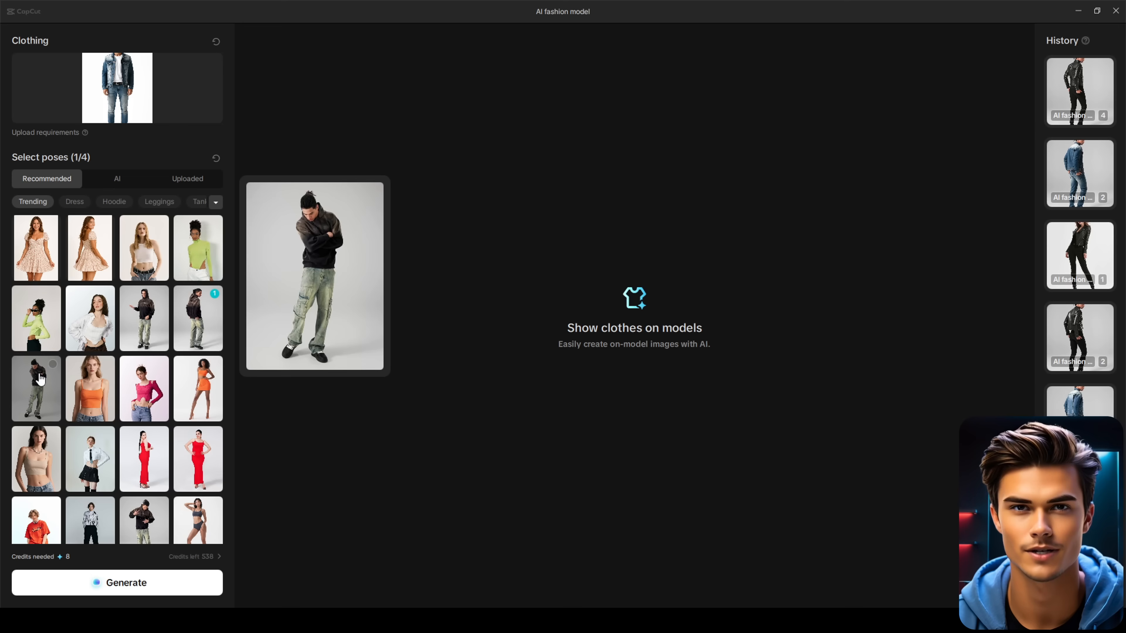
pyautogui.click(35, 389)
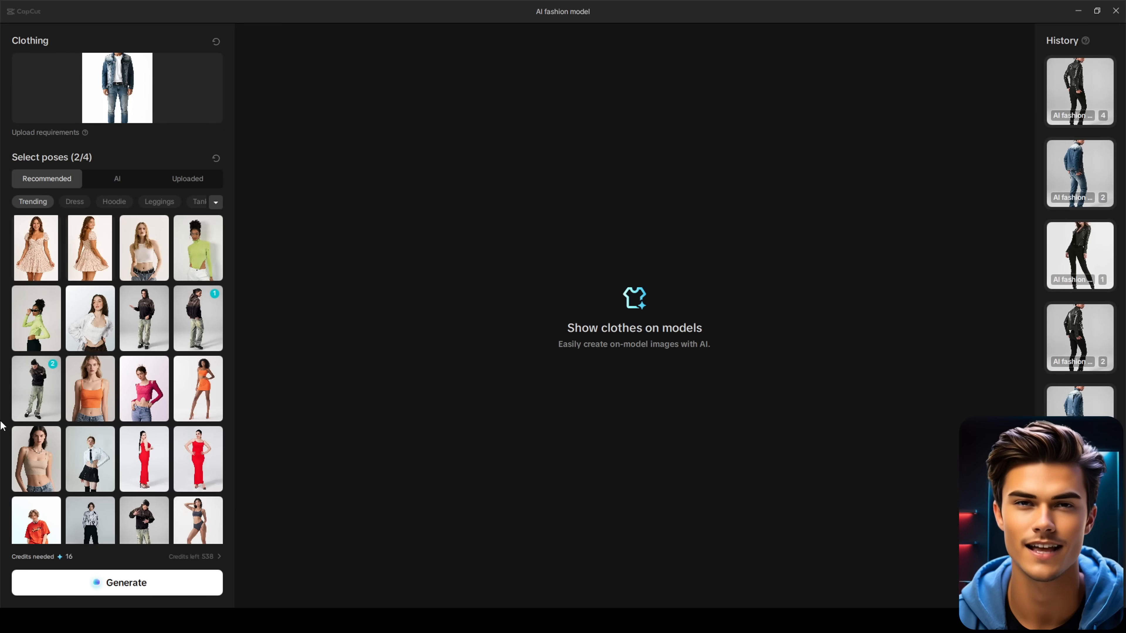
pyautogui.click(117, 582)
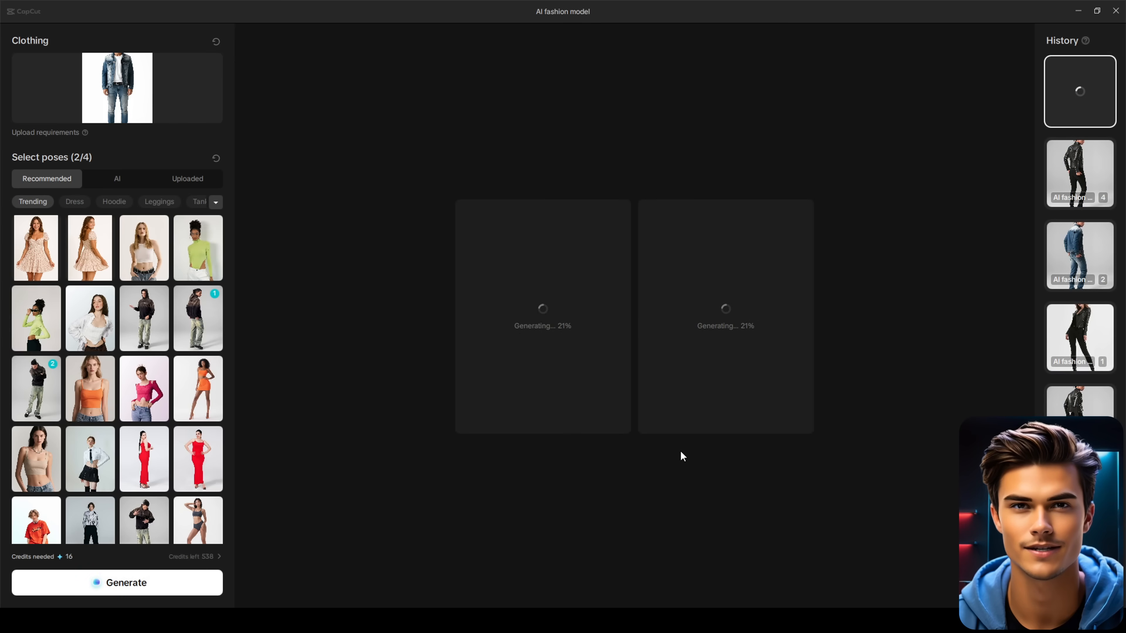
pyautogui.moveTo(615, 456)
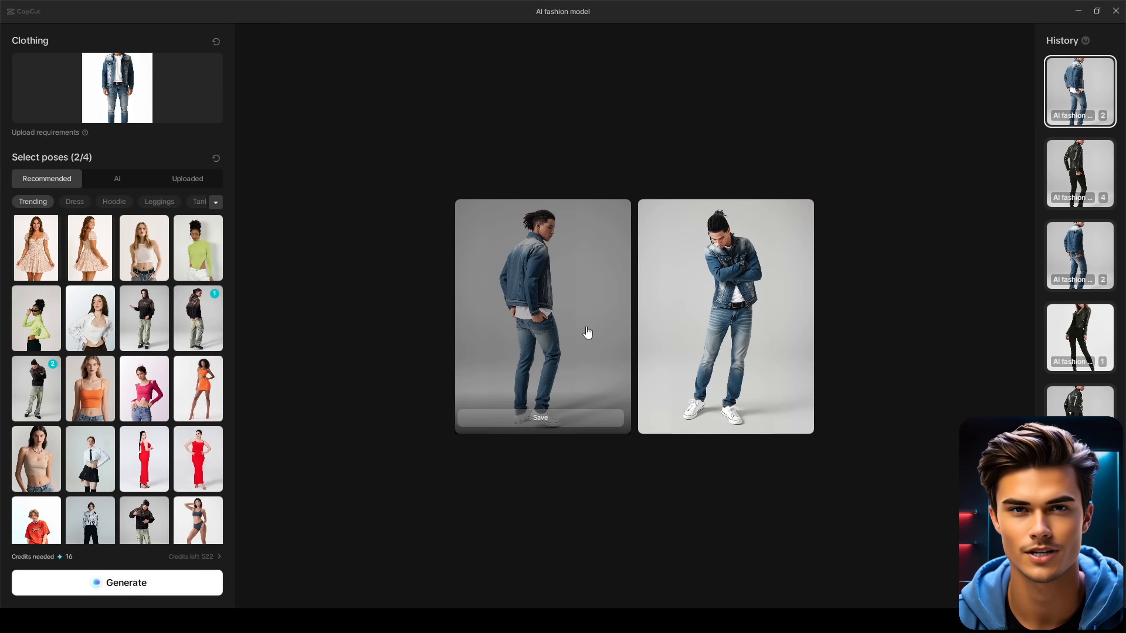
# Inspect each generated denim-outfit model image in the large preview and close it.
pyautogui.click(541, 316)
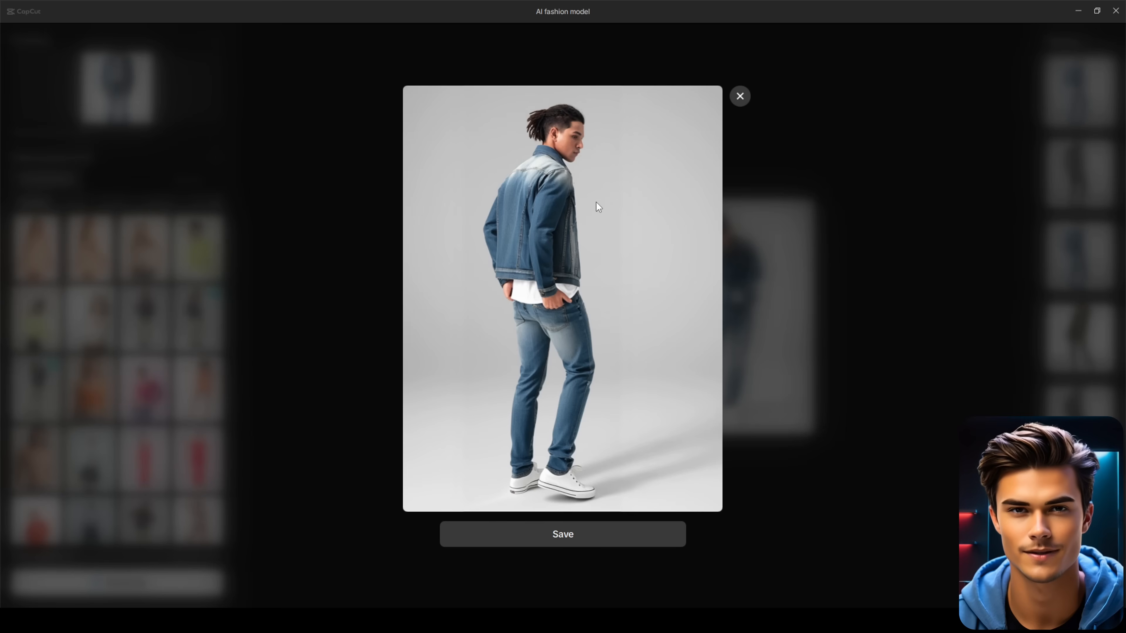
pyautogui.click(739, 96)
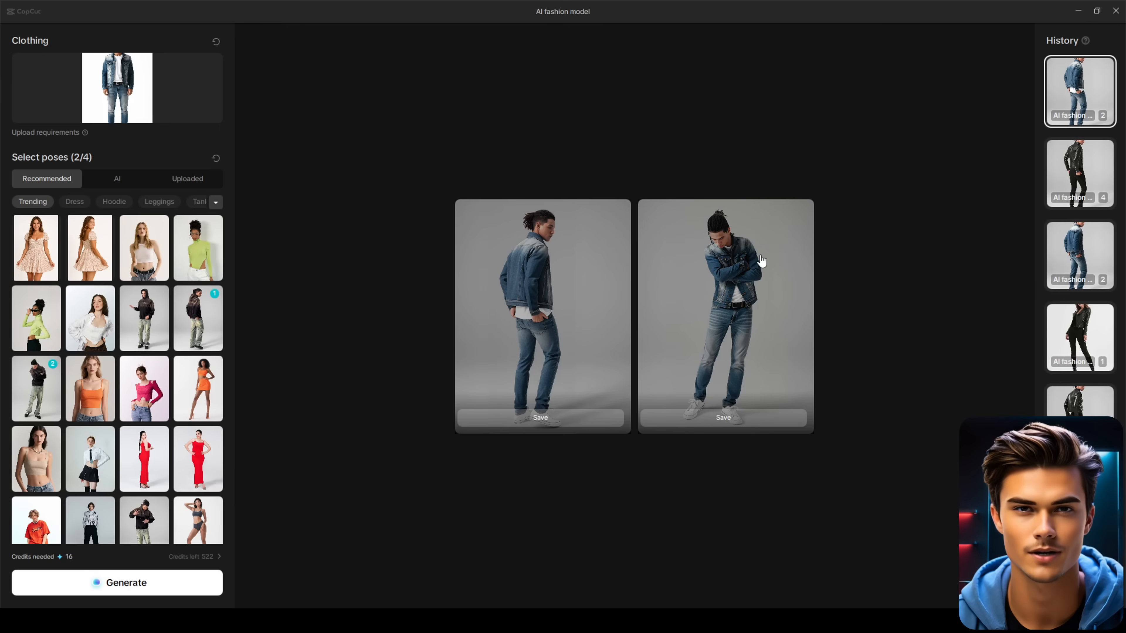
pyautogui.click(723, 316)
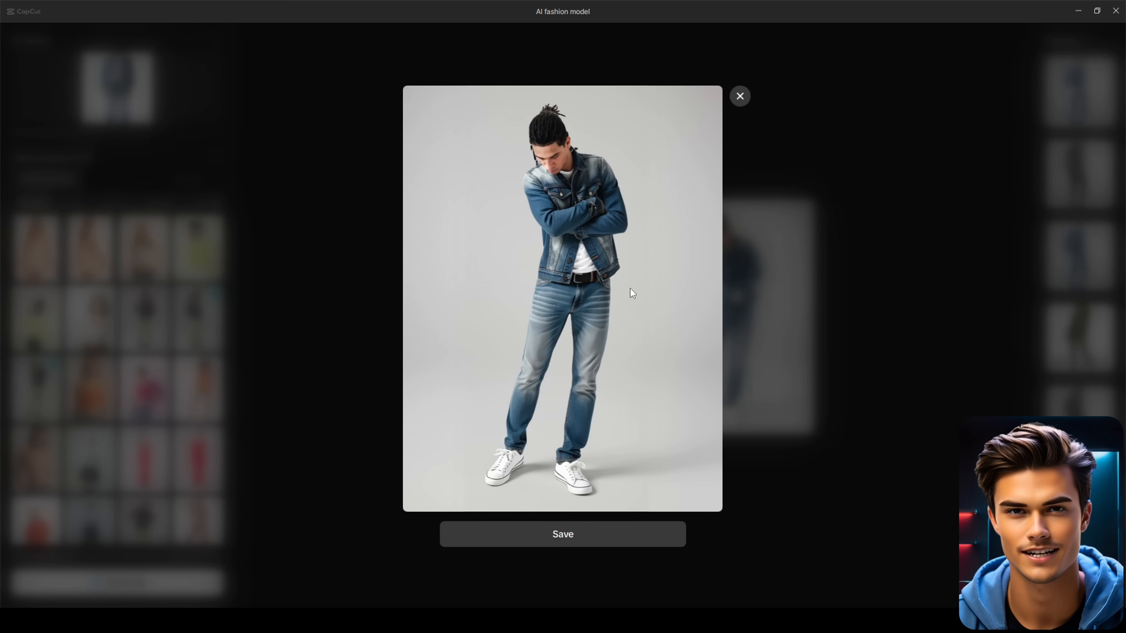
pyautogui.click(739, 95)
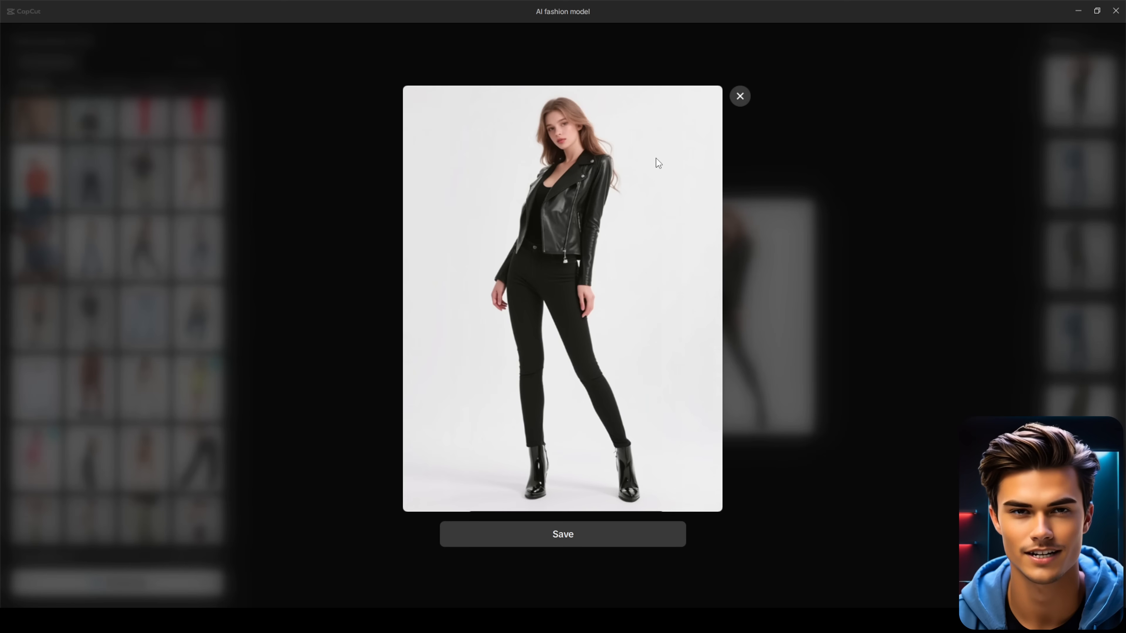
pyautogui.click(739, 96)
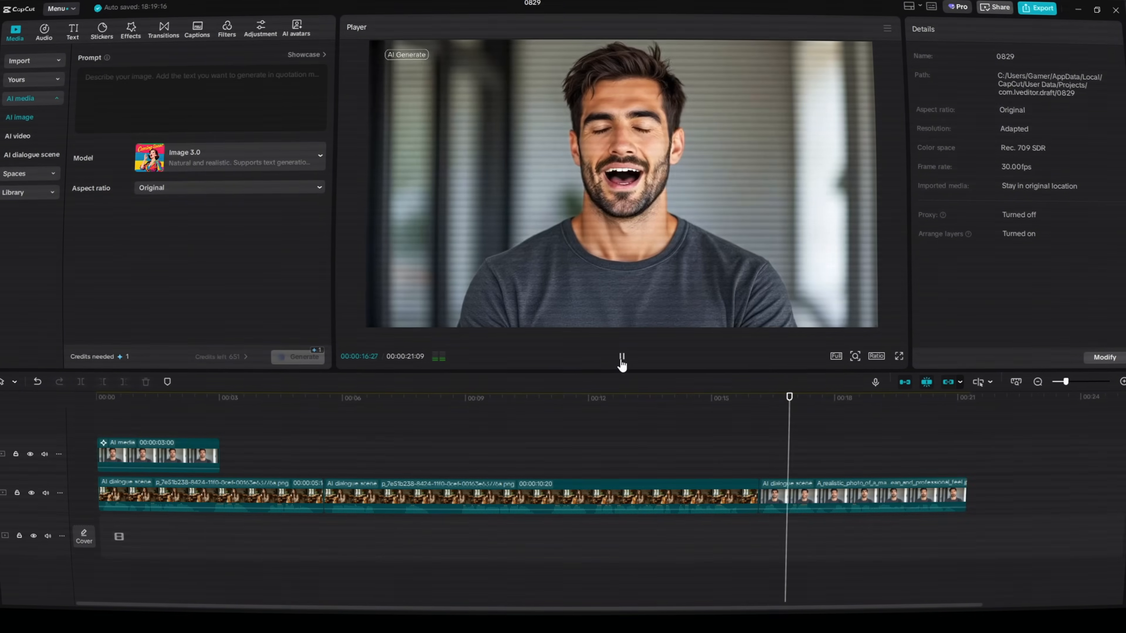